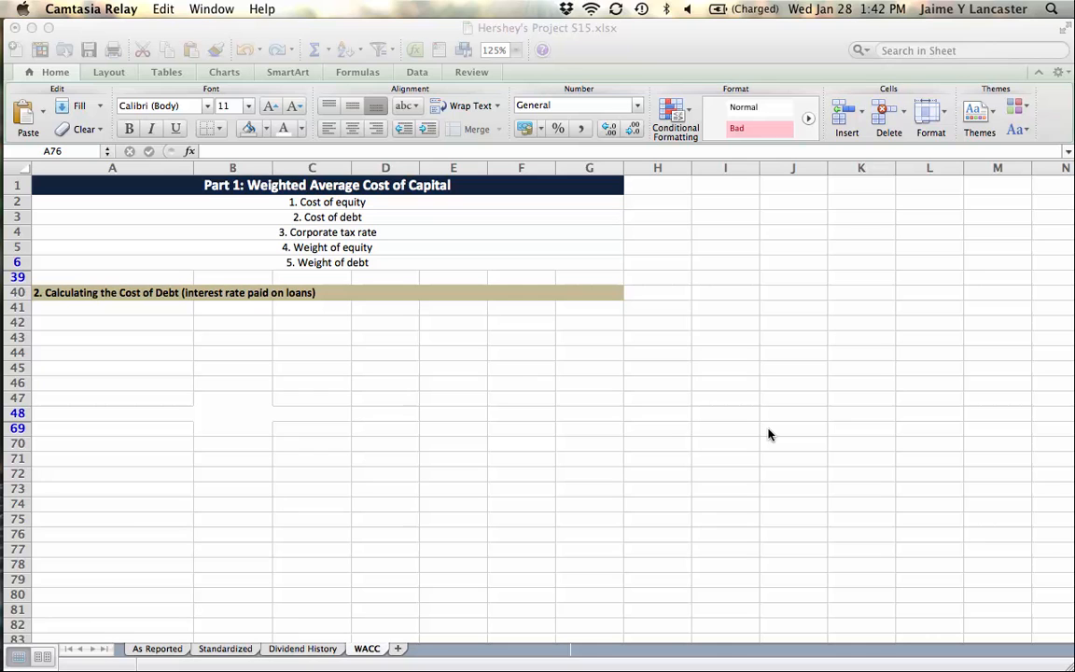
mouse_move(293, 416)
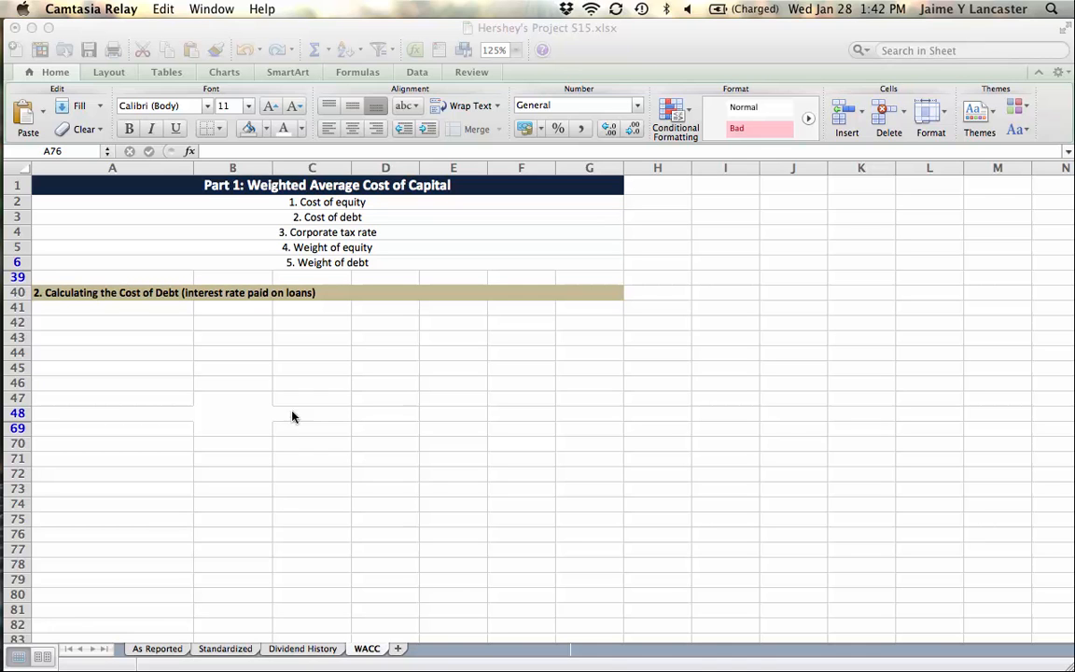
Focus the Hershey workbook and switch to the Standardized income-statement sheet.
left_click(232, 398)
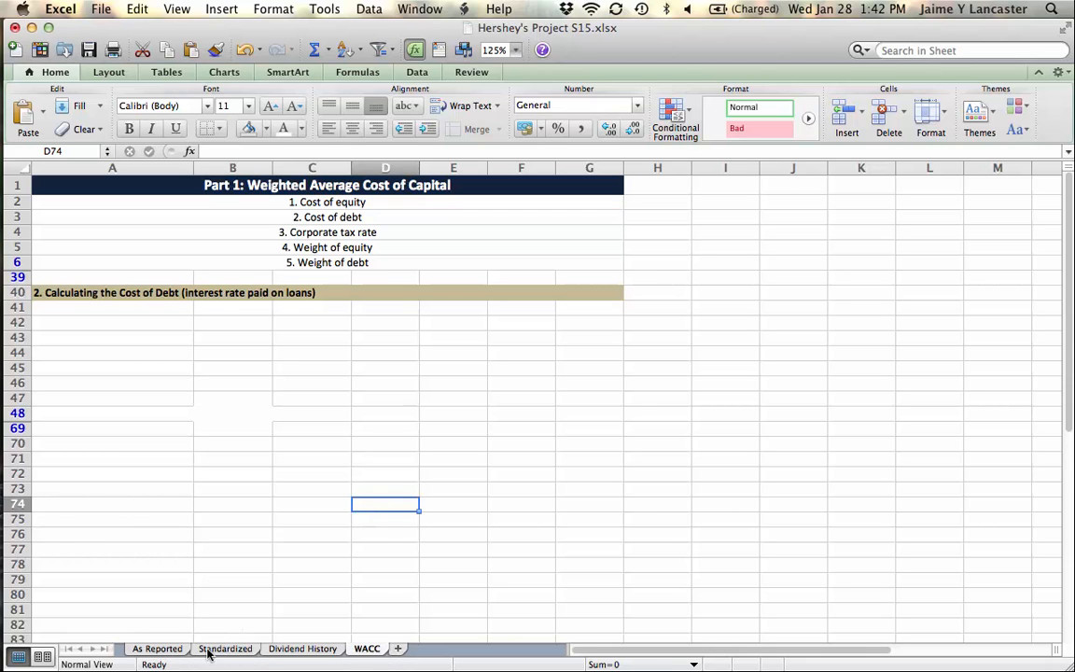
left_click(225, 648)
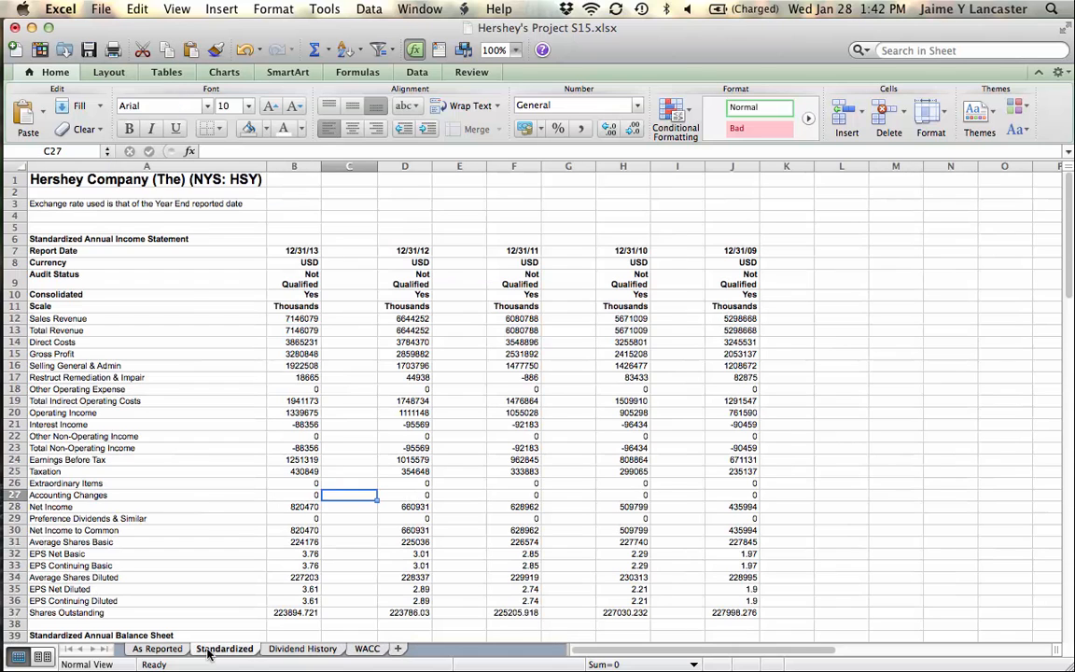
mouse_move(207, 503)
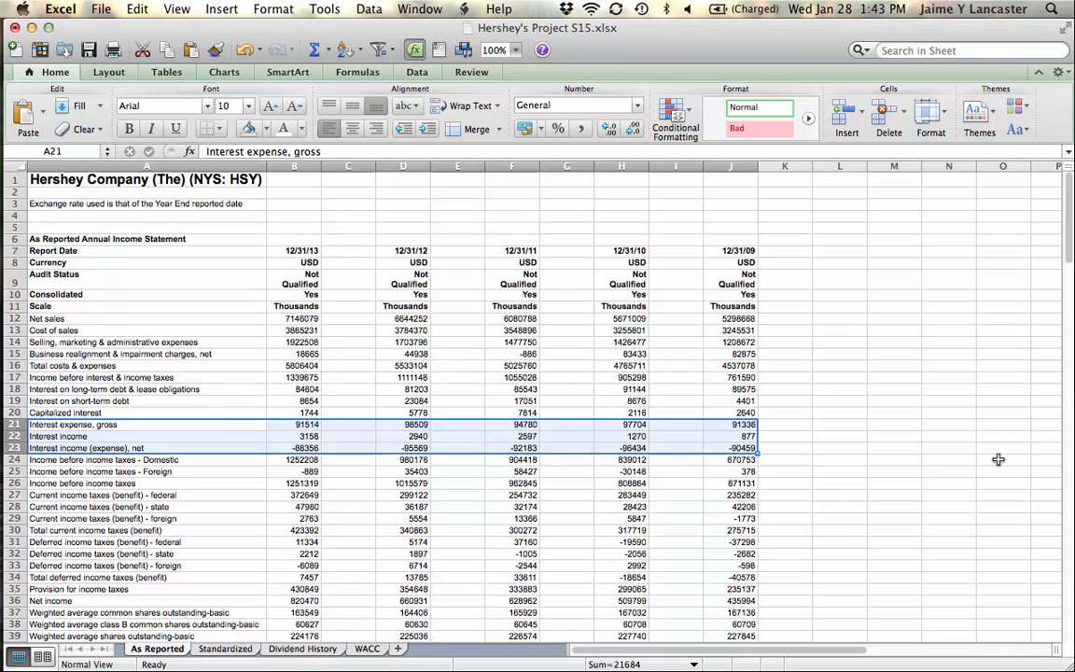
mouse_move(136, 427)
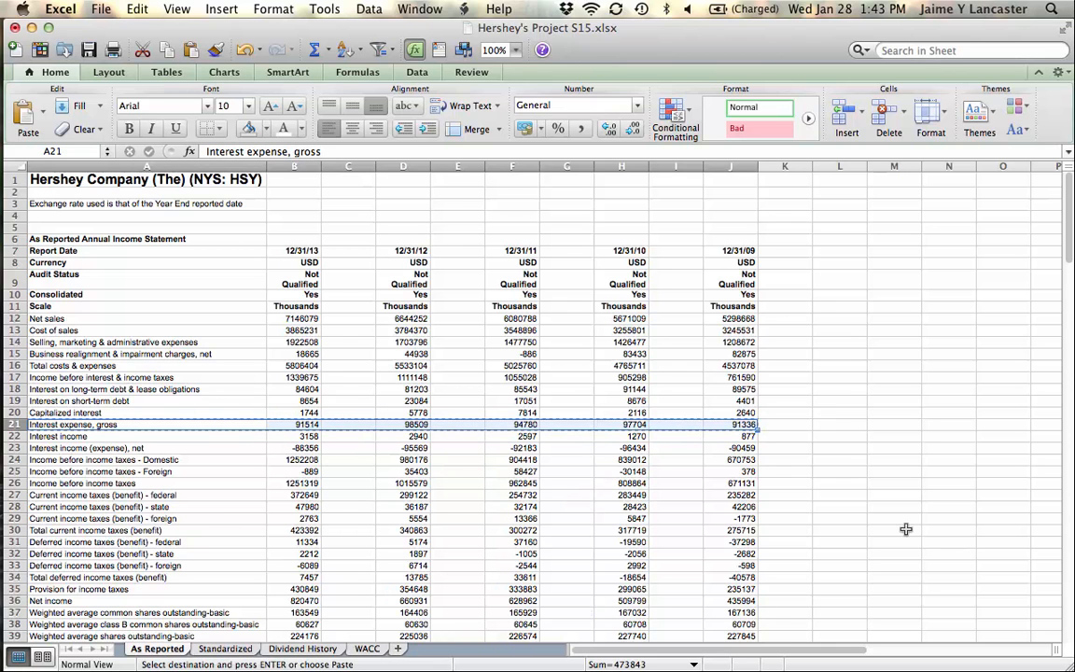
Paste the Interest expense, gross figures for 2009–2013 into WACC row 44.
left_click(365, 648)
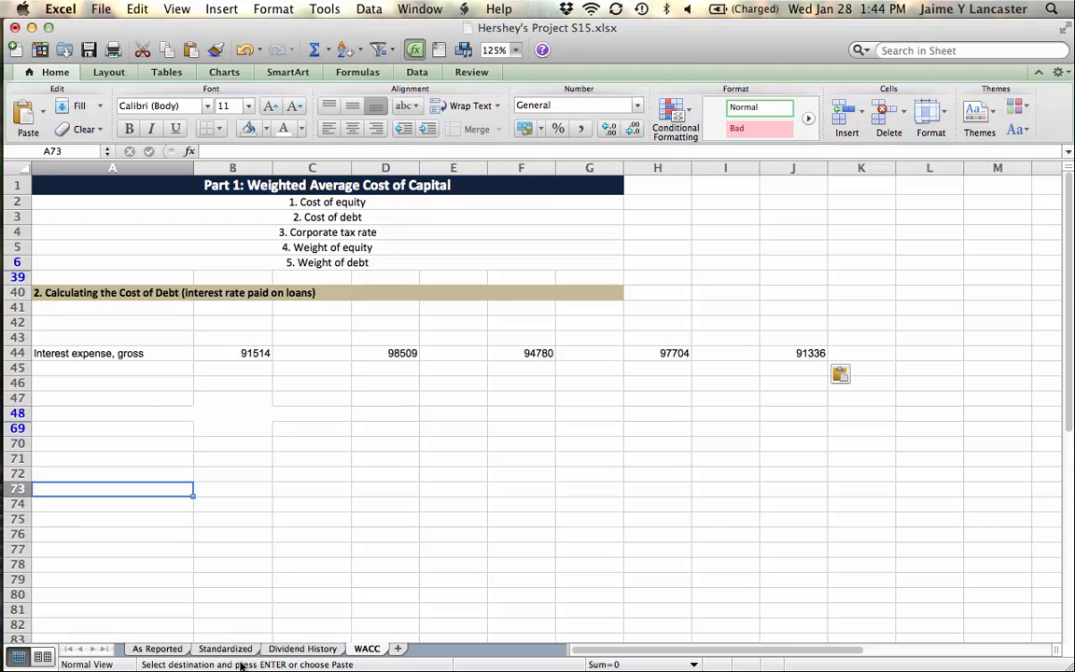
mouse_move(238, 653)
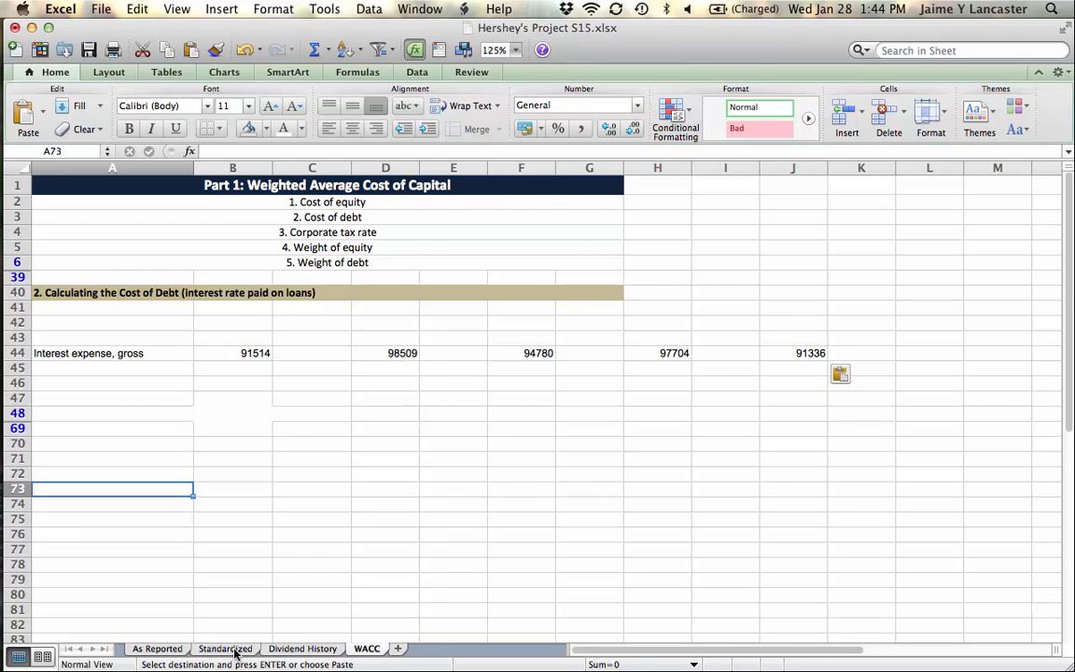
Copy the Current Debt and LT Debt & Leases rows from Standardized into WACC rows 41–42.
left_click(224, 648)
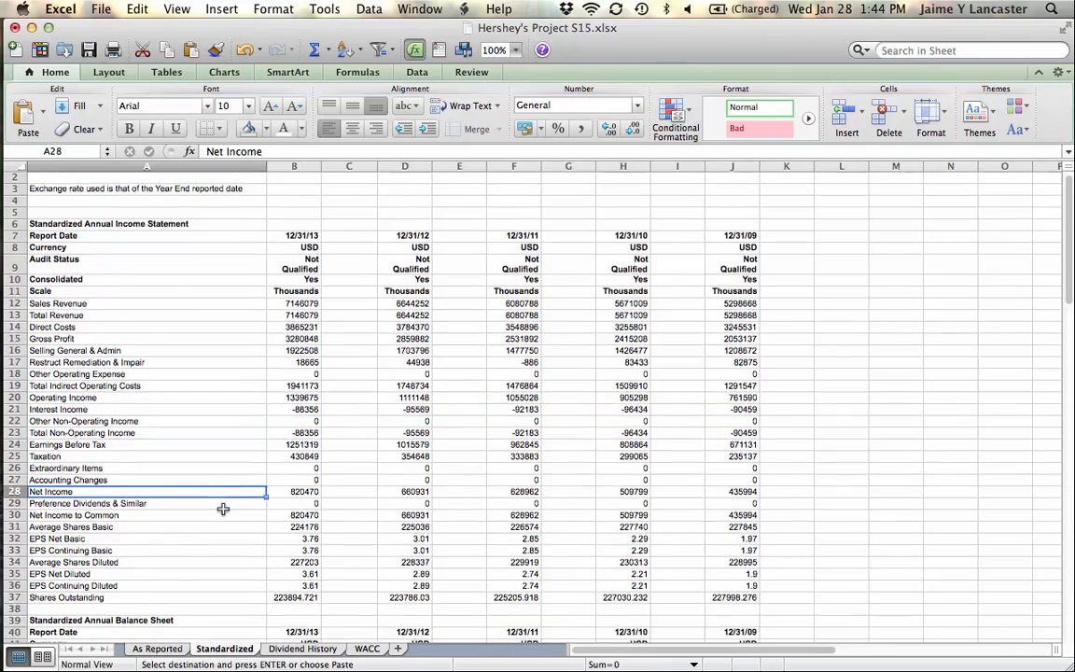
scroll("down", 3)
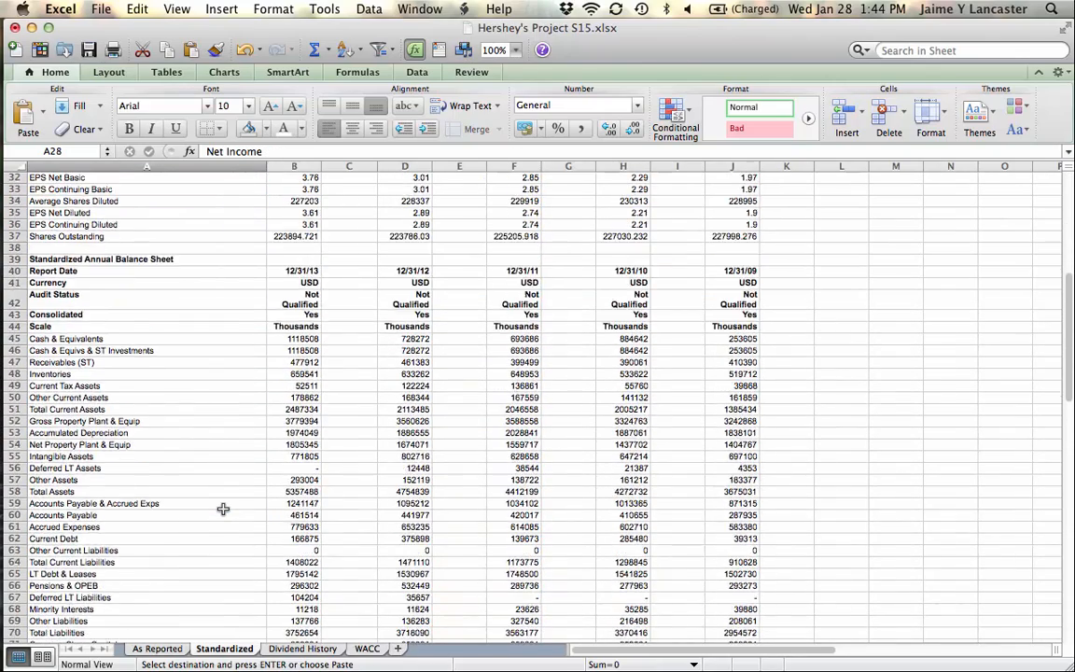
scroll("down", 3)
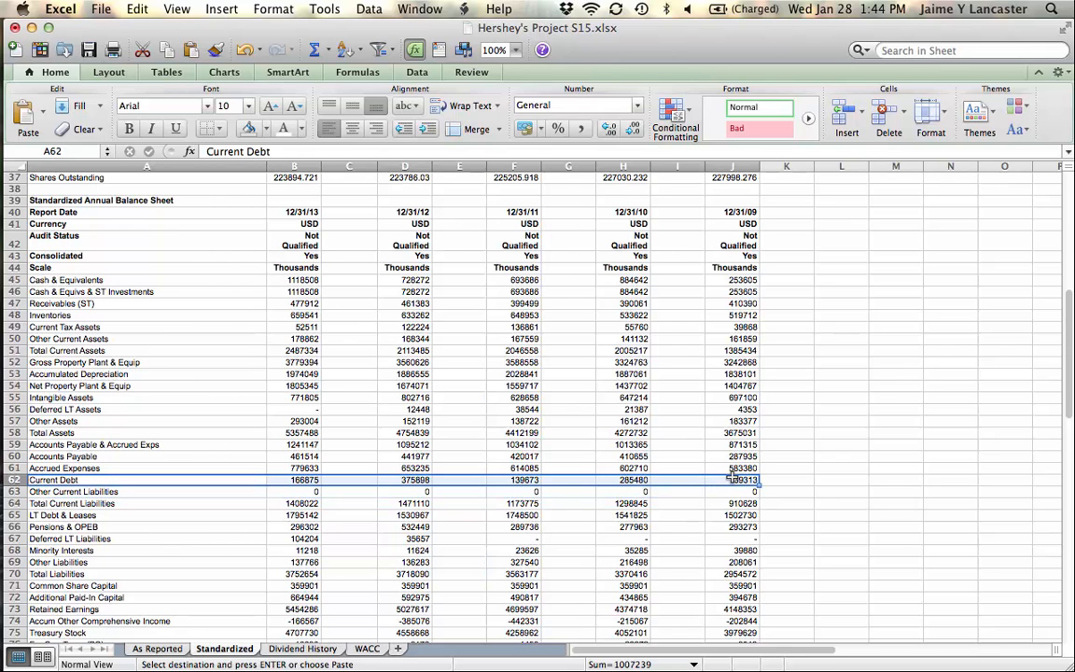
left_click(366, 648)
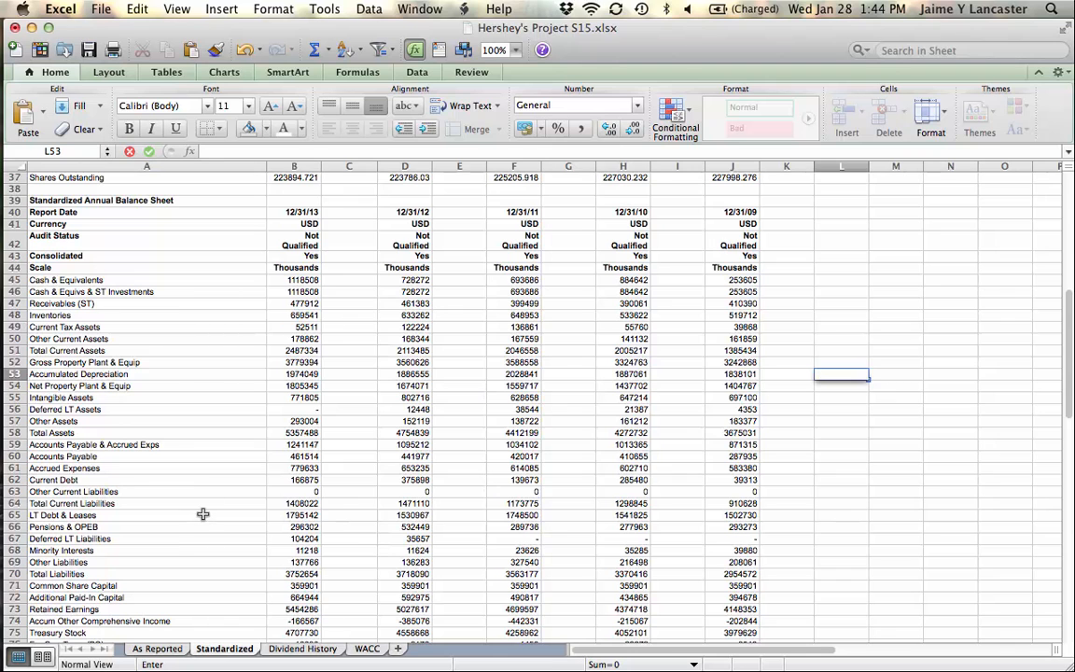
left_click(732, 515)
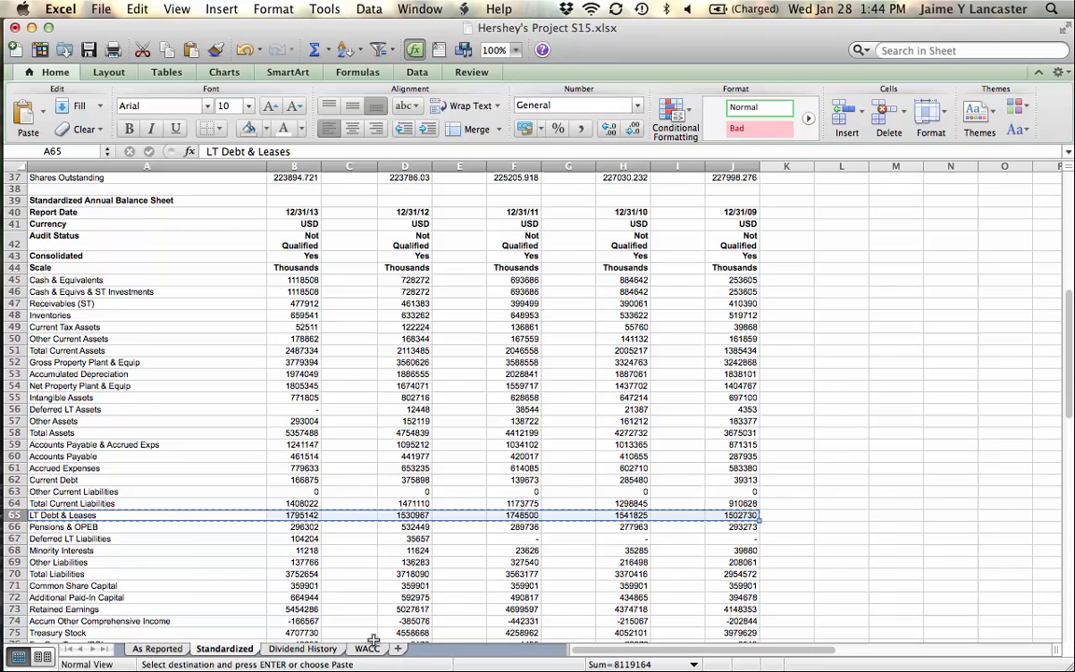
left_click(367, 648)
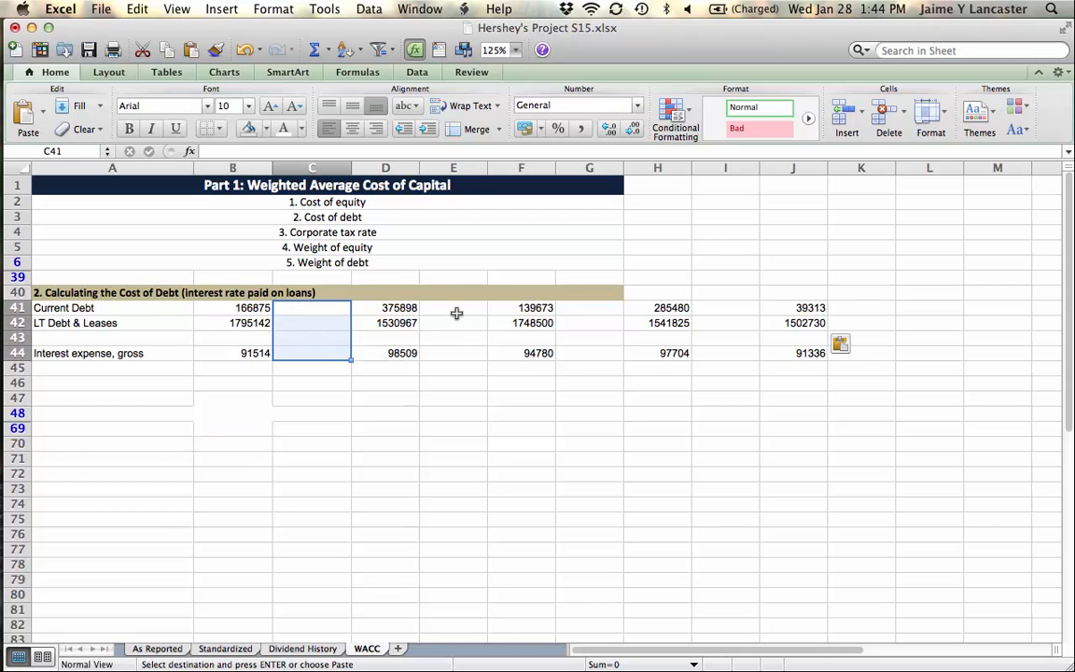
Delete the blank columns C, E, G, I, shifting the debt figures left.
left_click(453, 307)
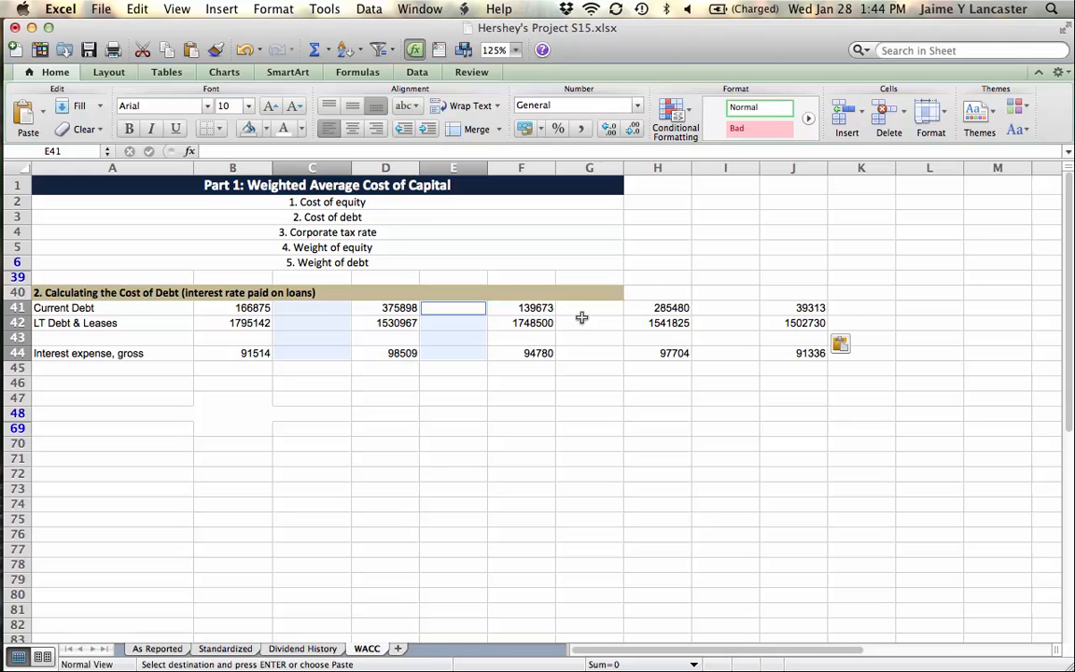
left_click(588, 307)
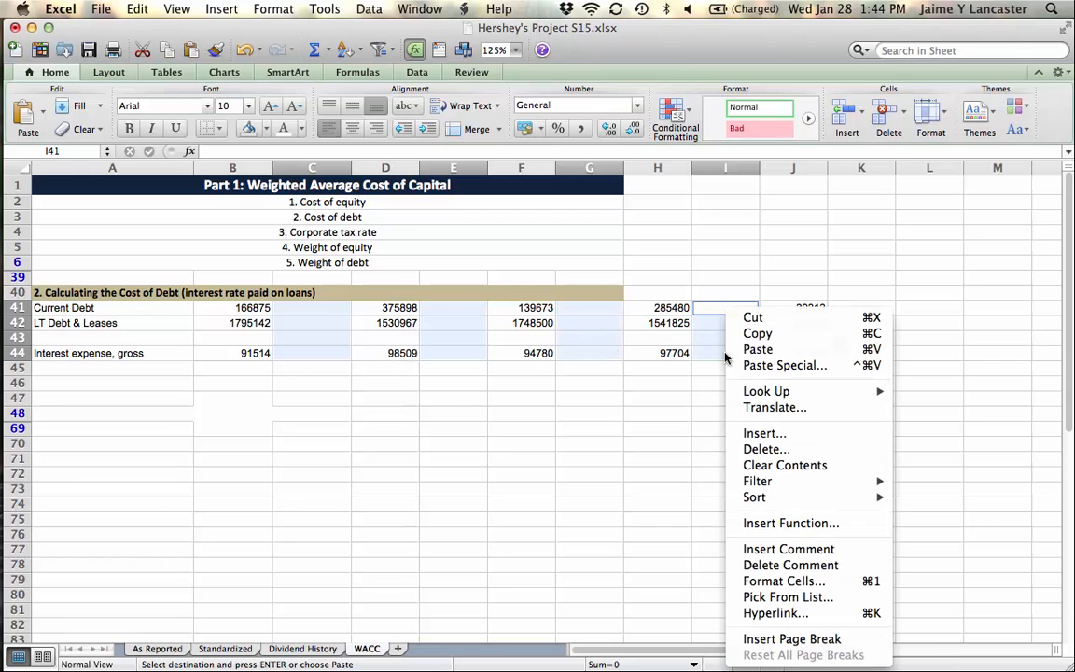
left_click(766, 449)
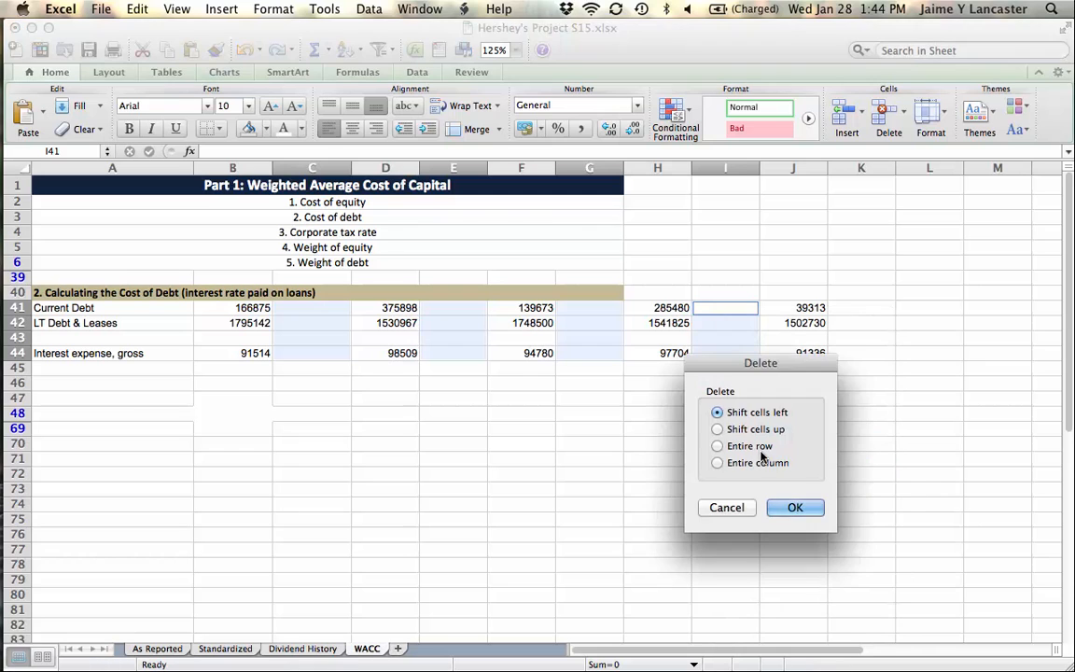
left_click(794, 507)
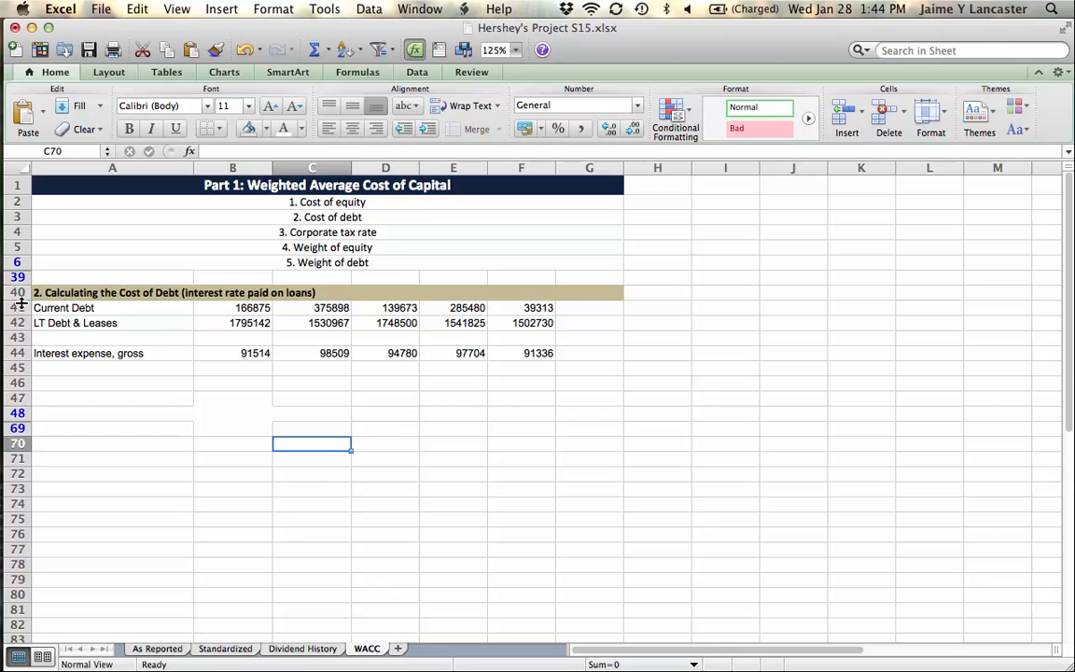
Insert an unfilled header row above Current Debt labelled 2014 through 2010.
right_click(17, 307)
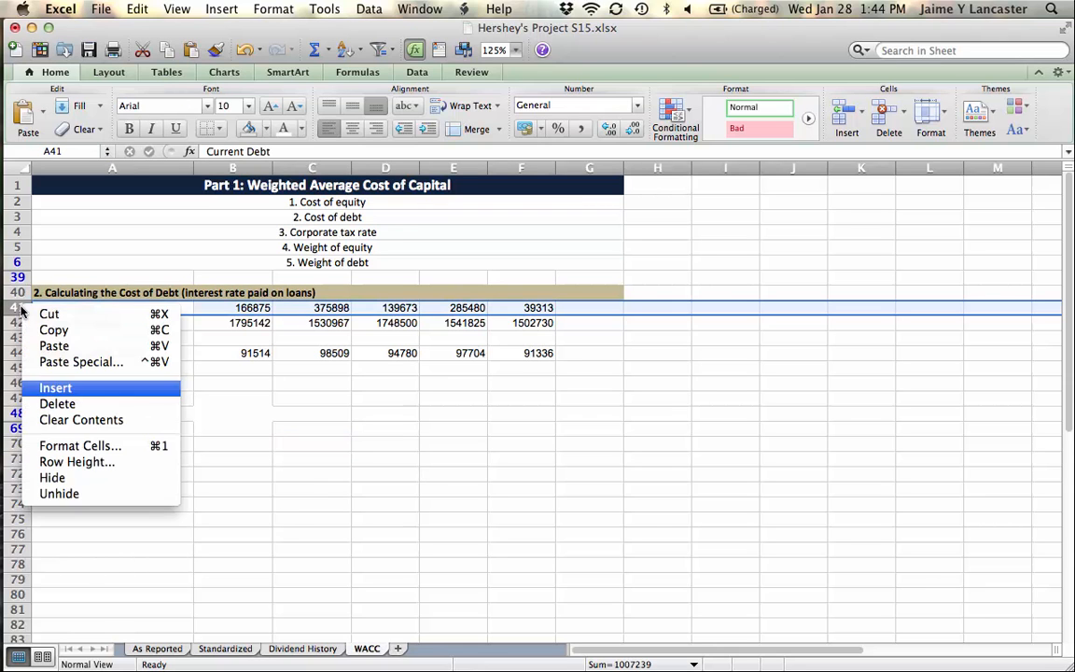
left_click(54, 387)
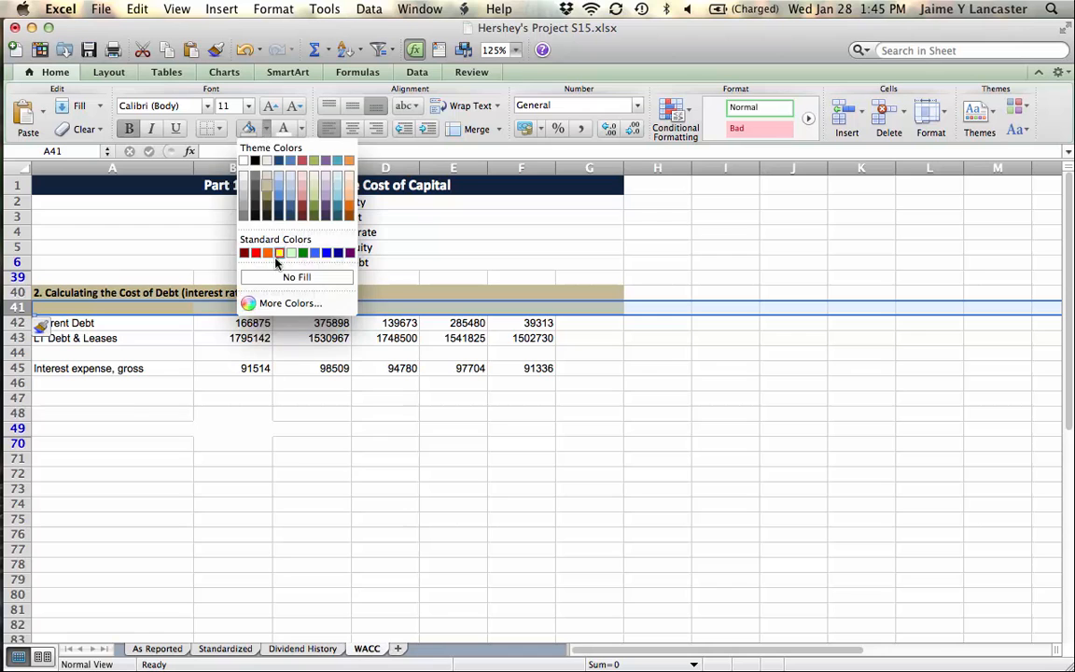
left_click(232, 307)
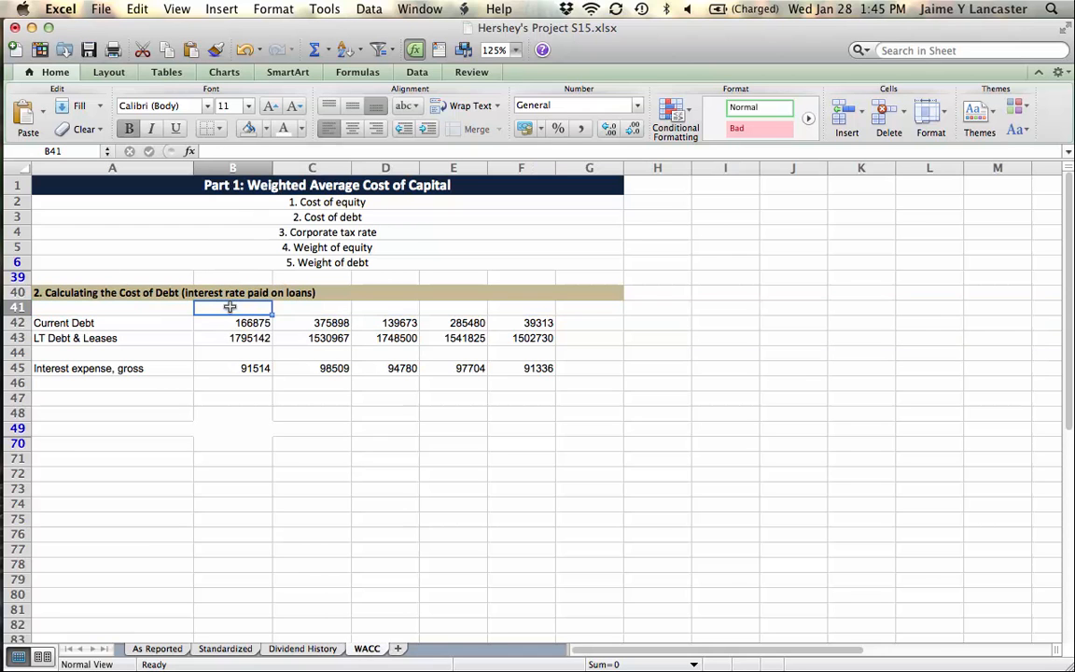
type("2014")
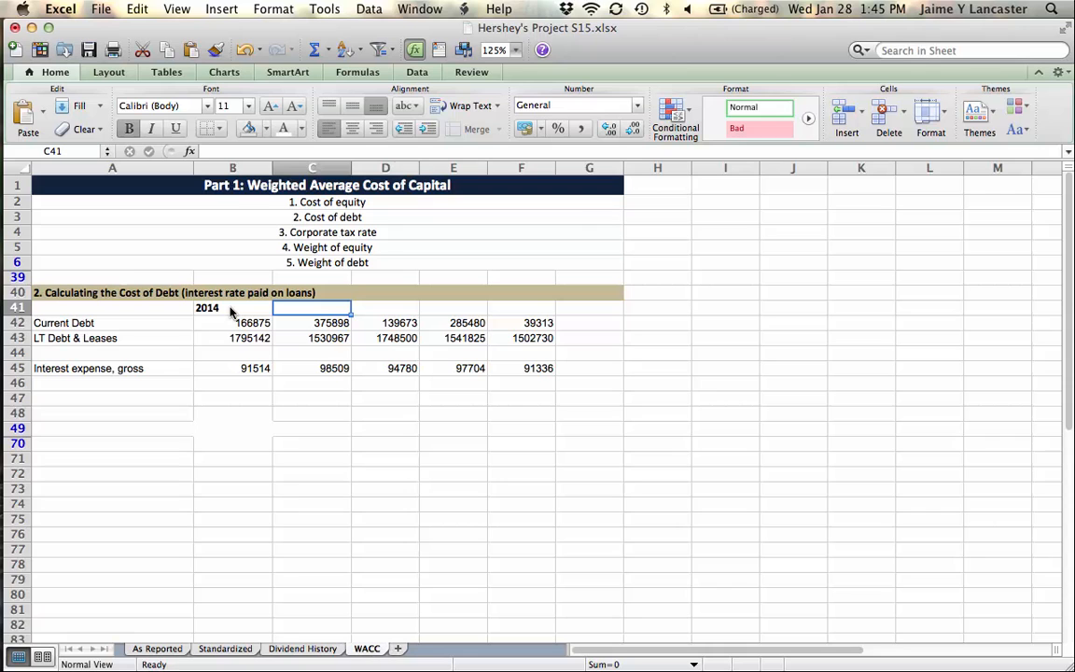
type("2013")
left_click(385, 308)
type("2012")
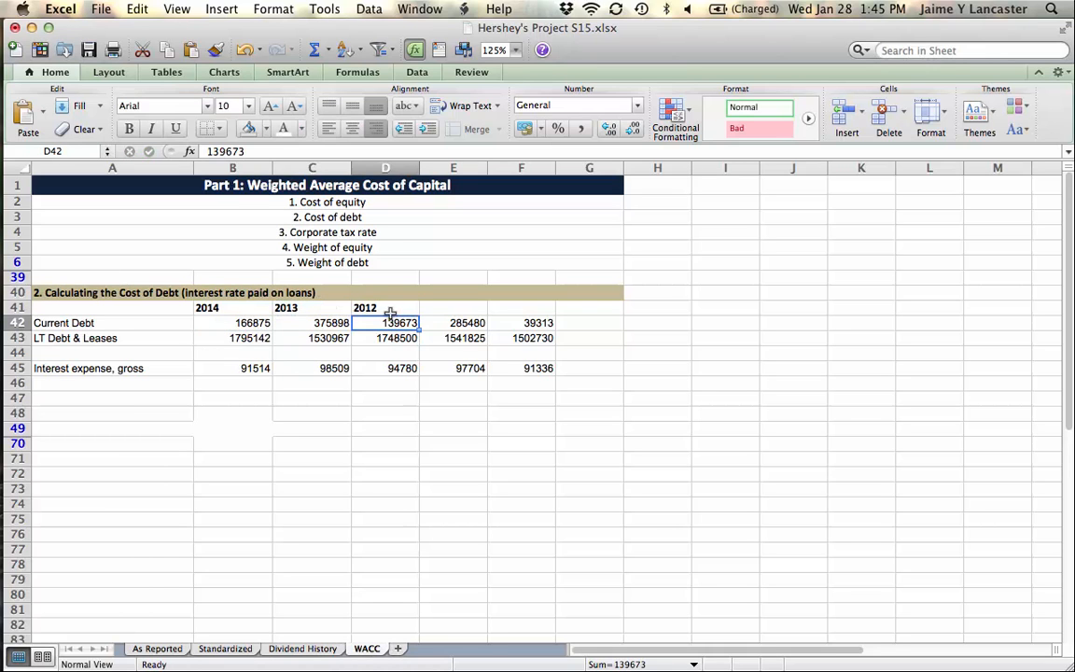
left_click(386, 307)
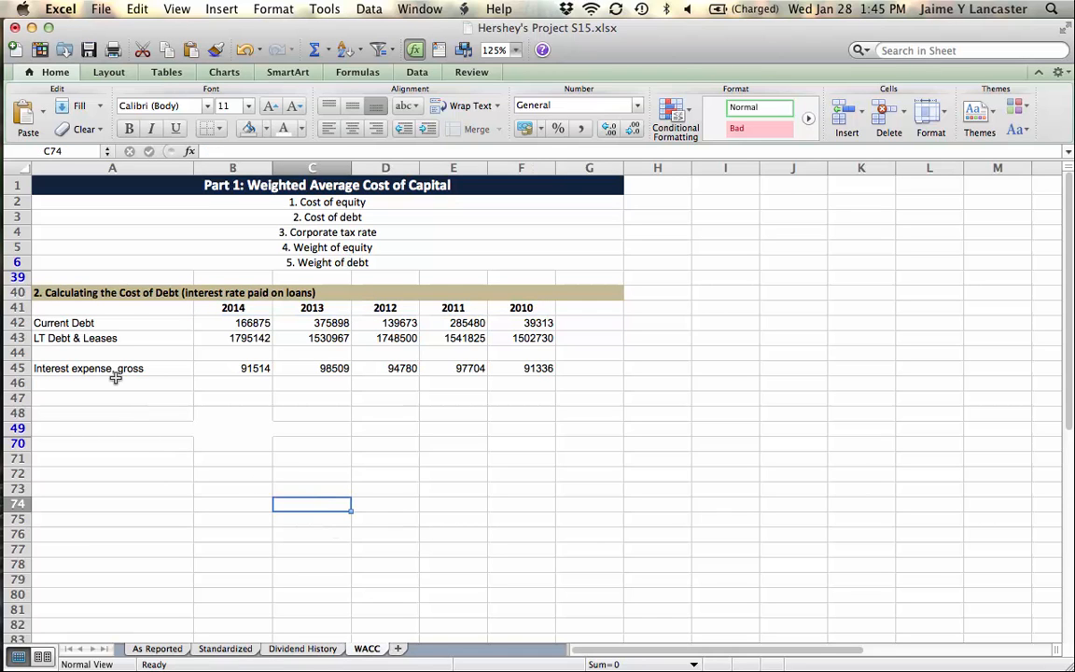
Add a right-aligned TOTAL DEBT row summing current and long-term debt, filled across all years.
left_click(112, 353)
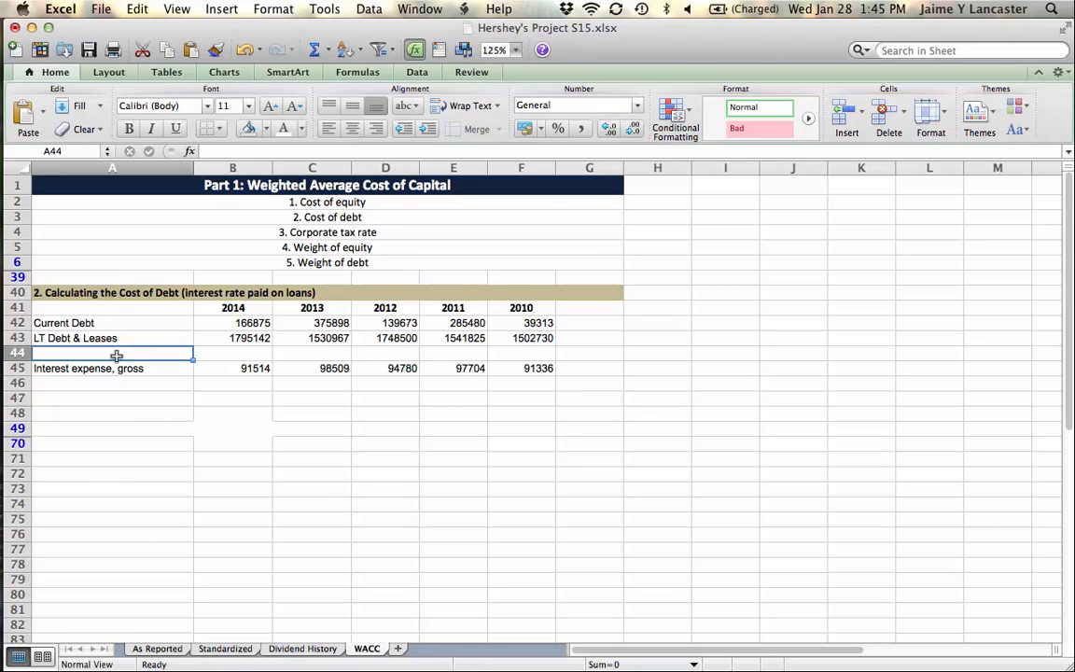
left_click(232, 368)
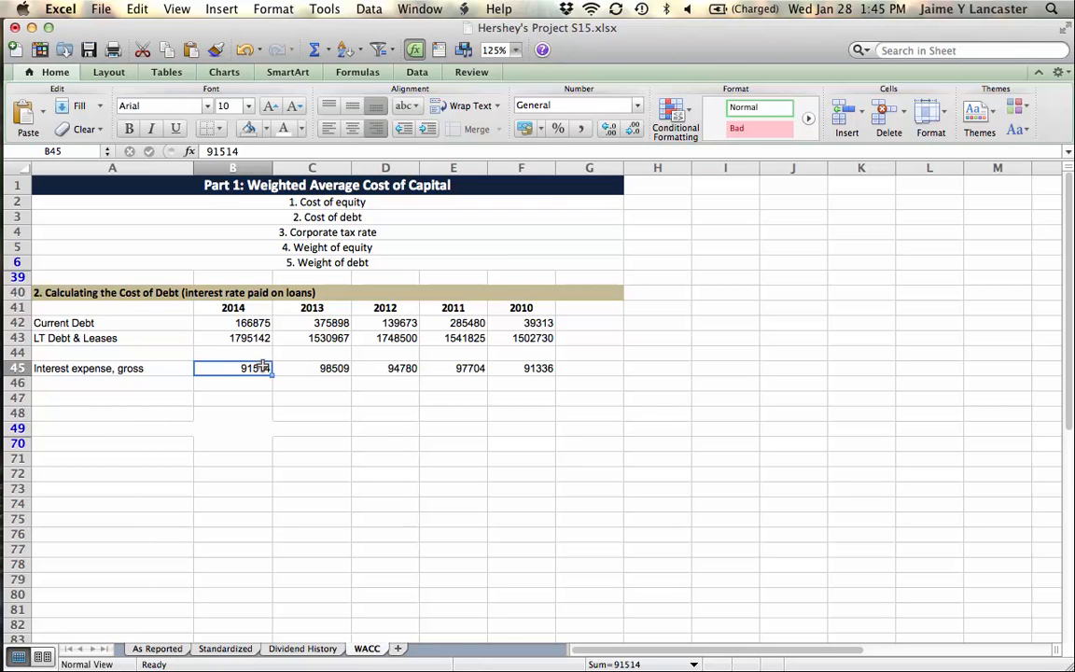
mouse_move(333, 442)
type("TOTAL")
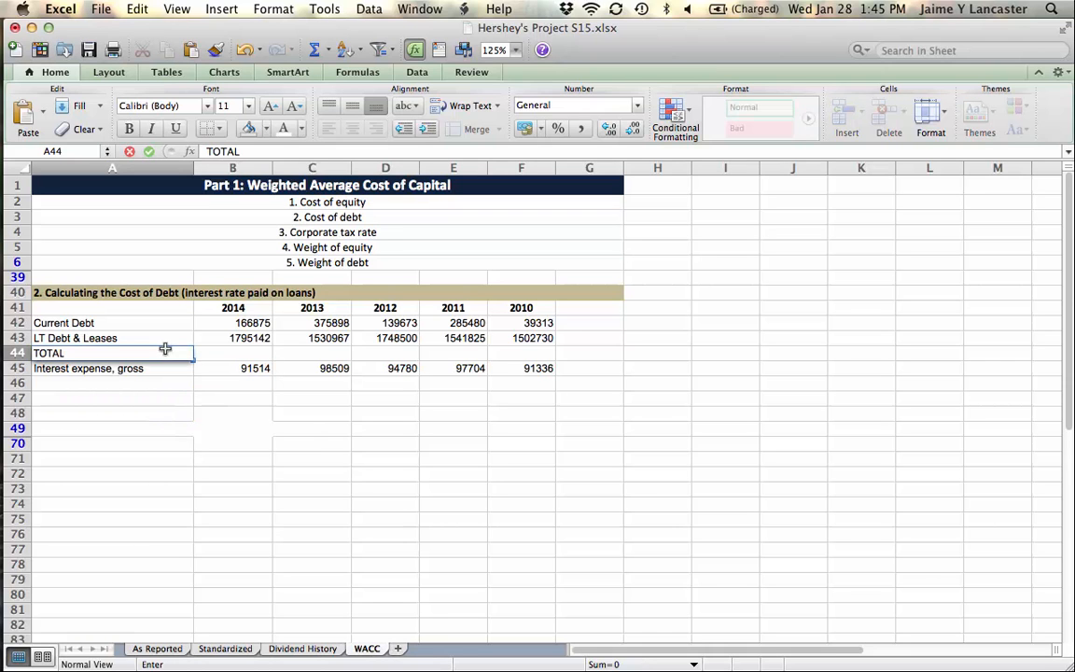
type("DEBT")
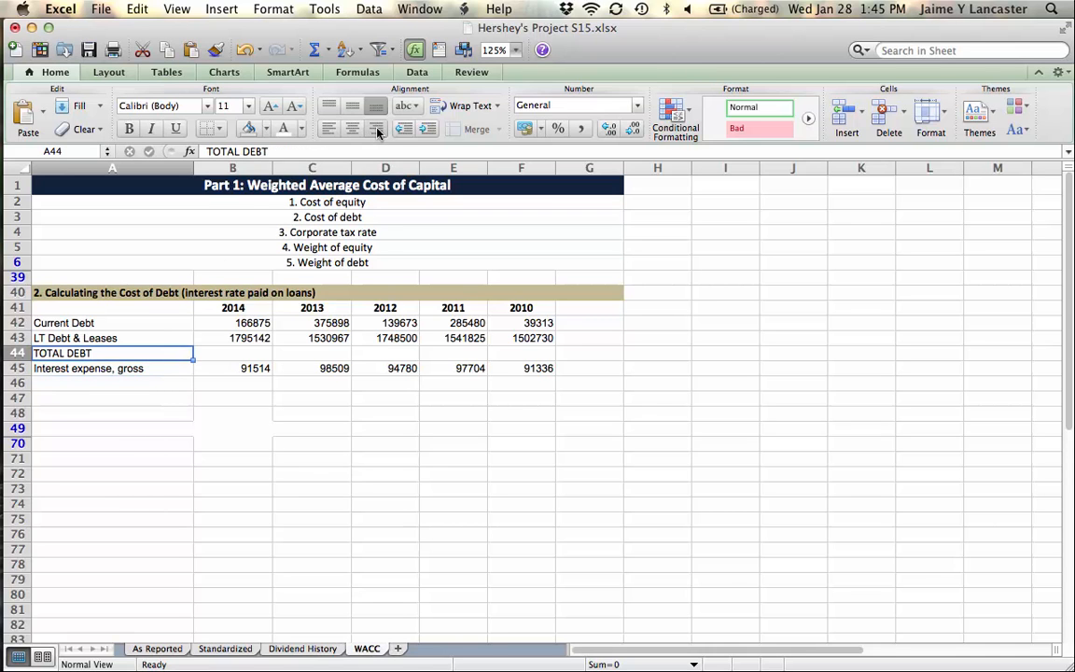
left_click(232, 352)
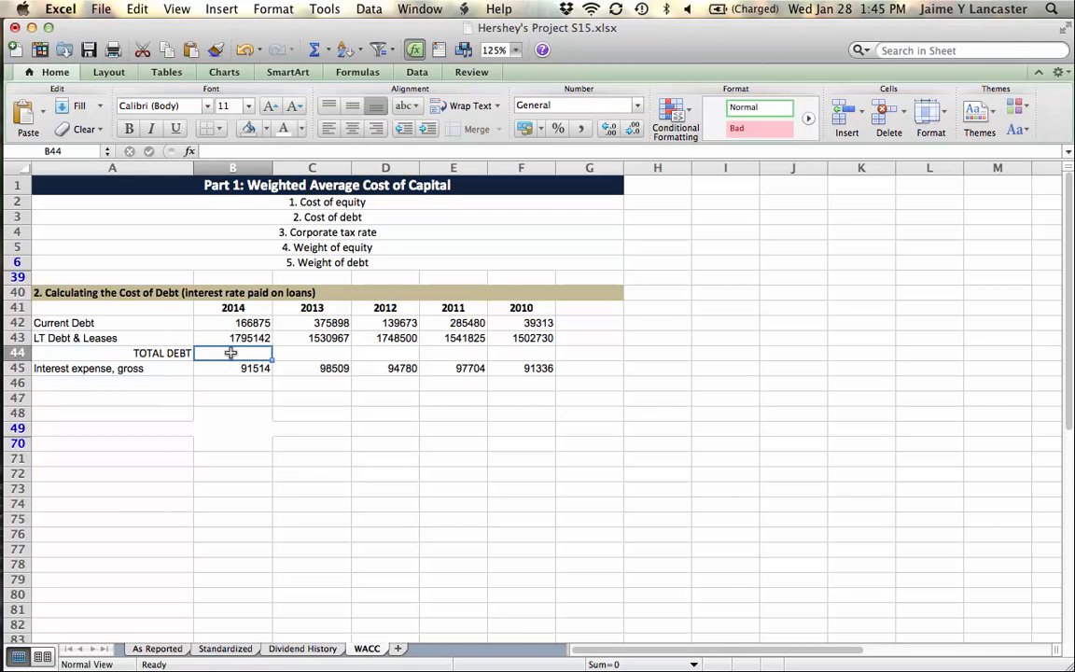
type("=sum(")
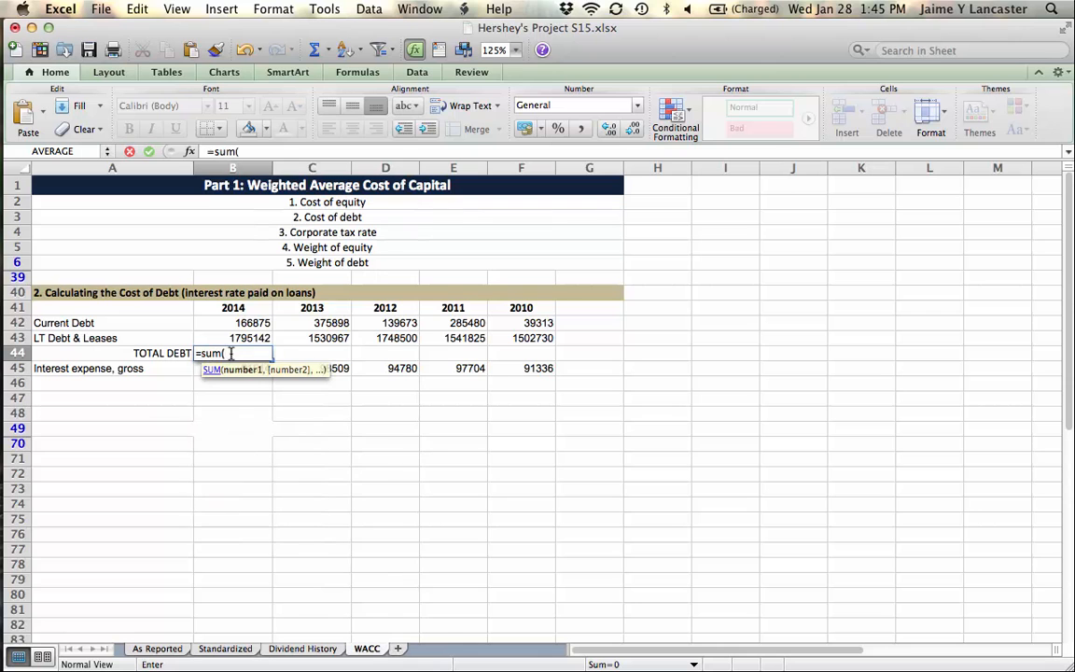
left_click_drag(233, 322, 233, 338)
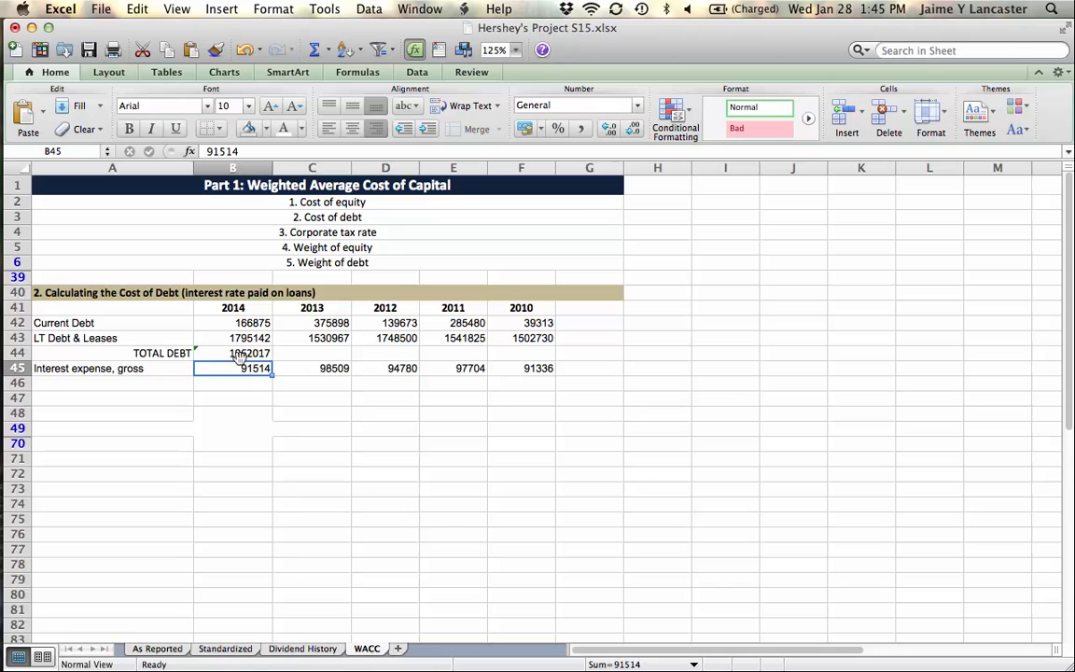
left_click(249, 353)
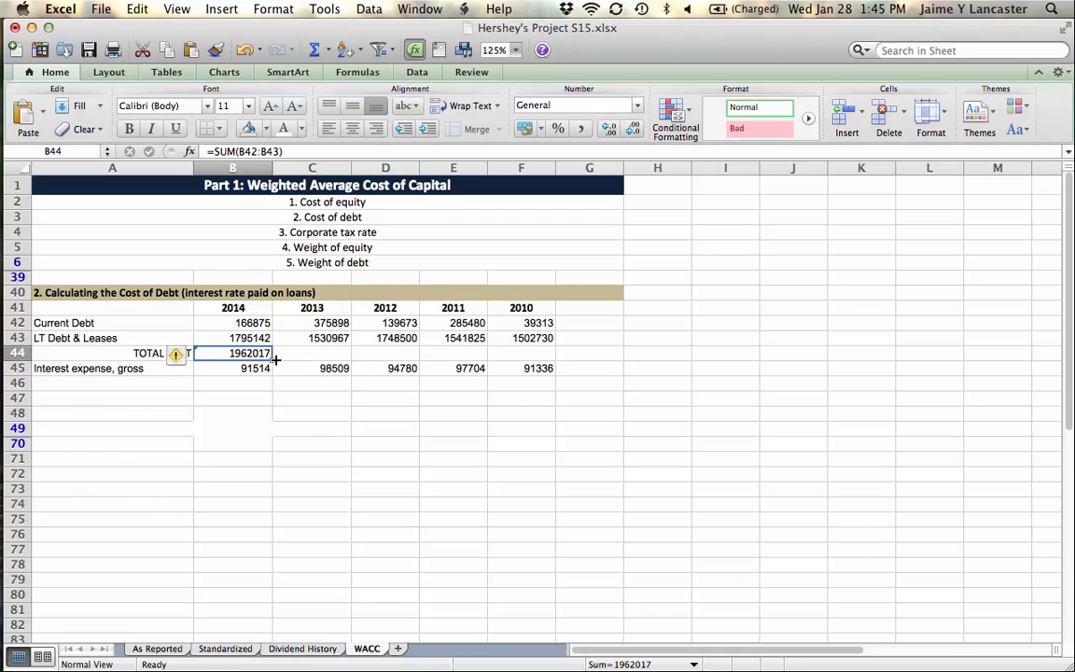
left_click_drag(276, 353, 551, 353)
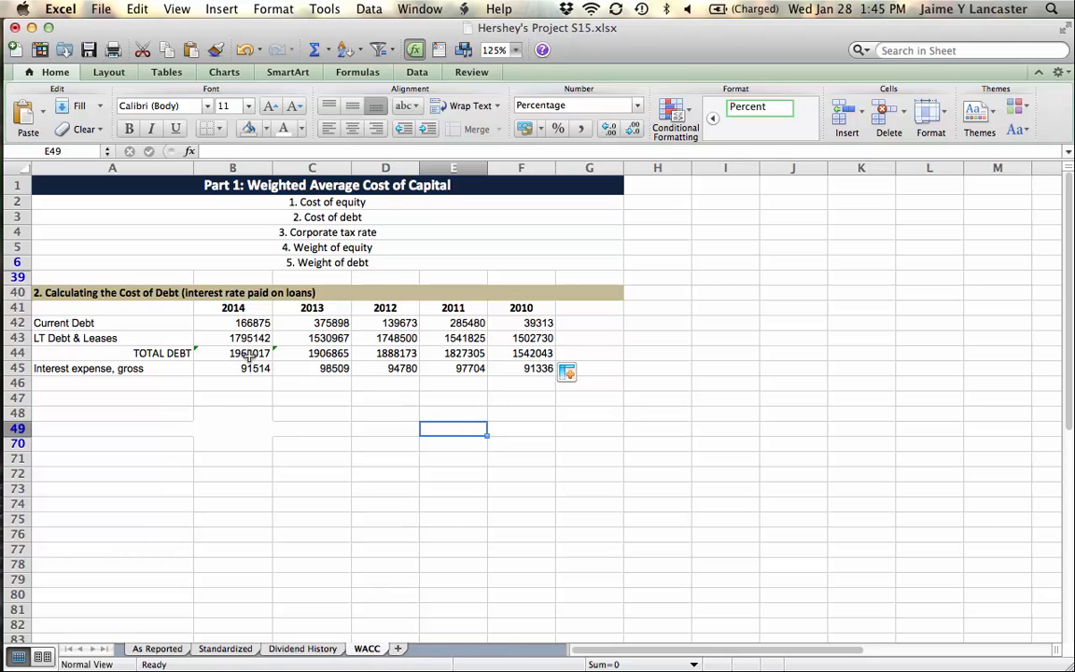
Check the total formulas and give A44:F44 a top and double bottom border.
left_click(232, 368)
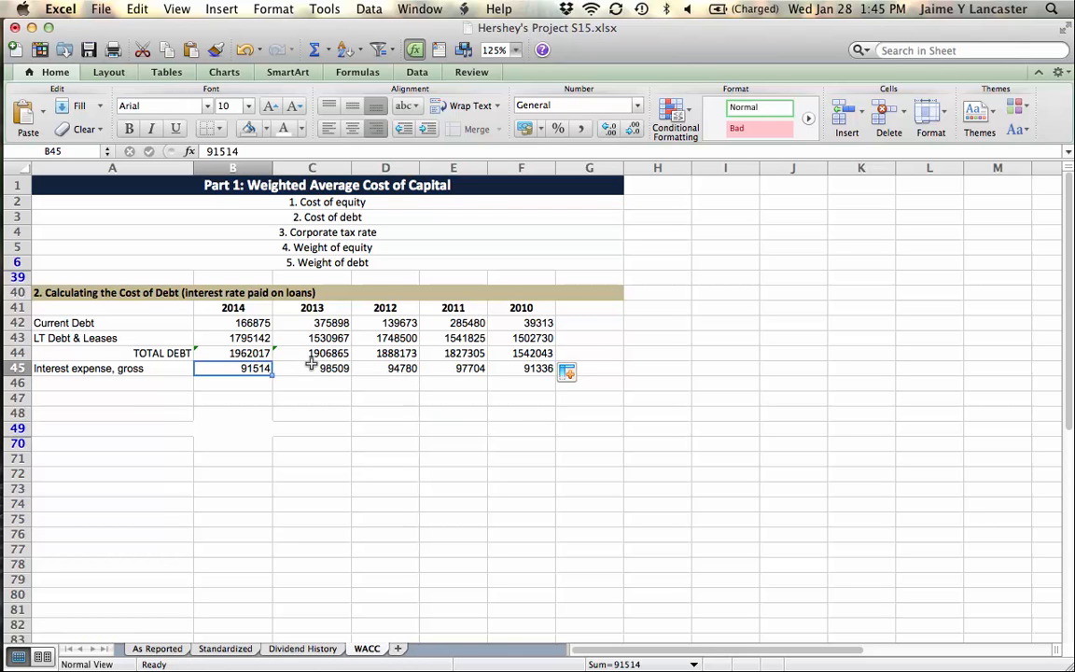
left_click(386, 367)
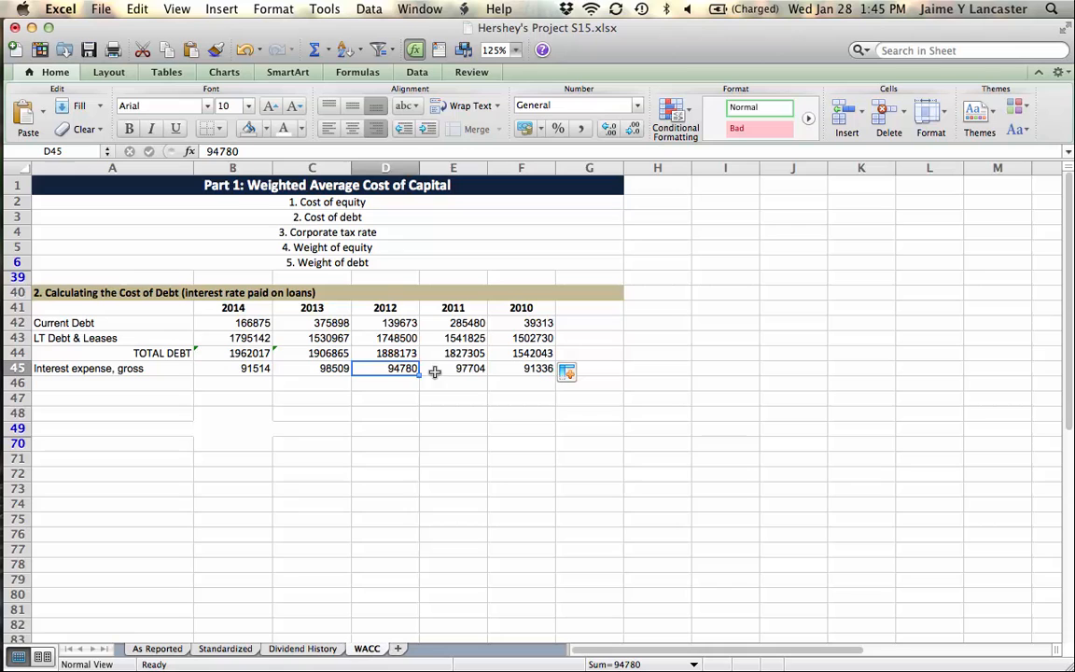
left_click(249, 353)
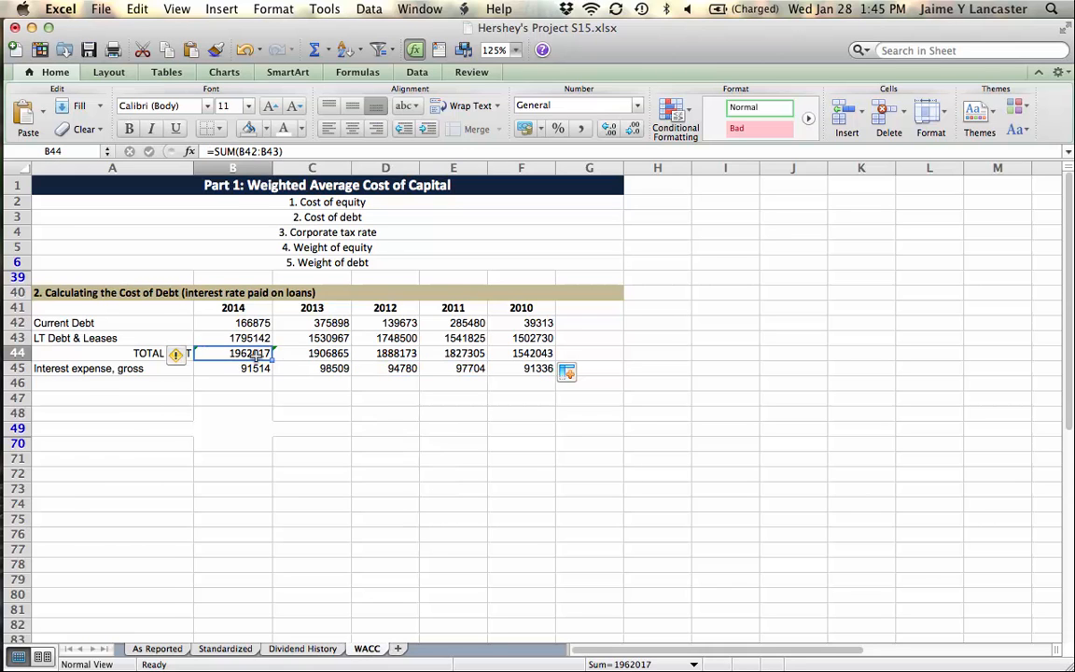
left_click(385, 353)
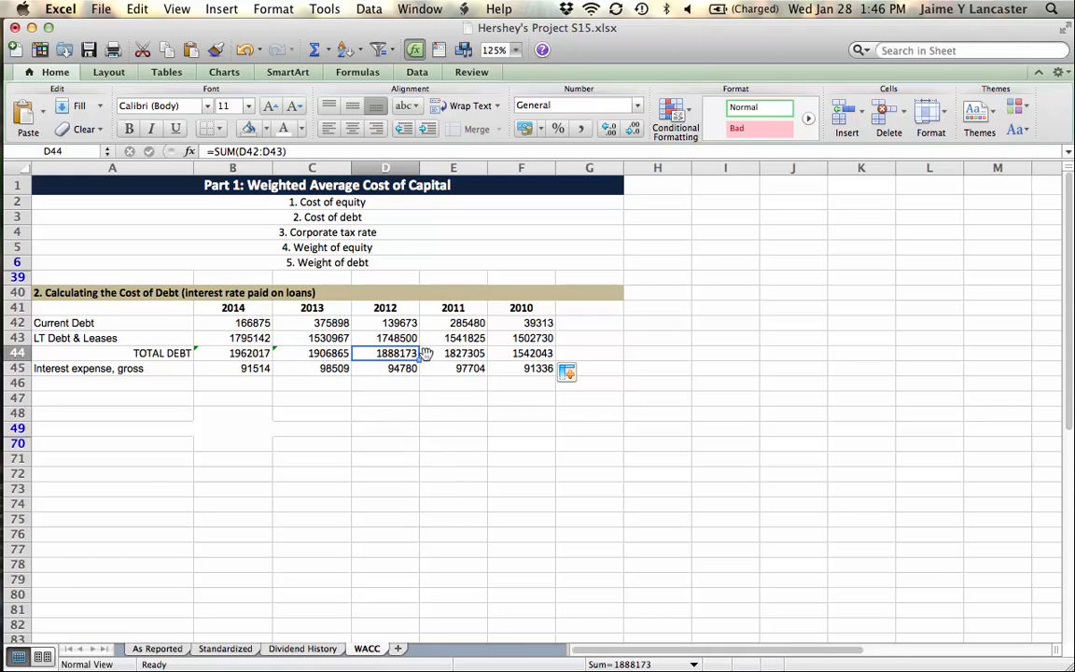
left_click(386, 458)
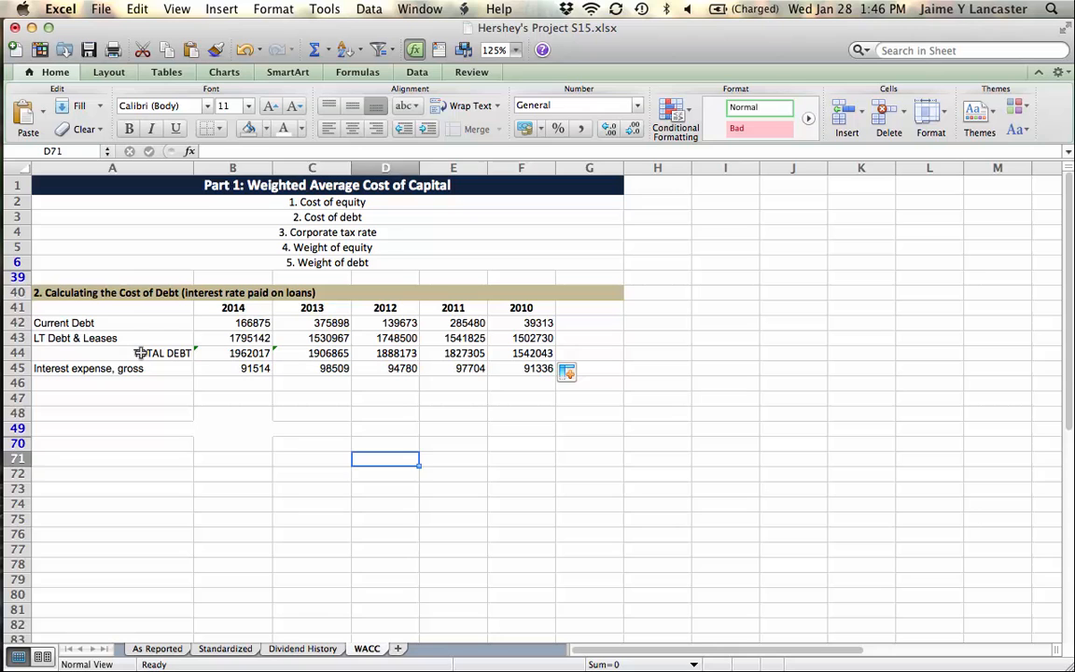
left_click(162, 353)
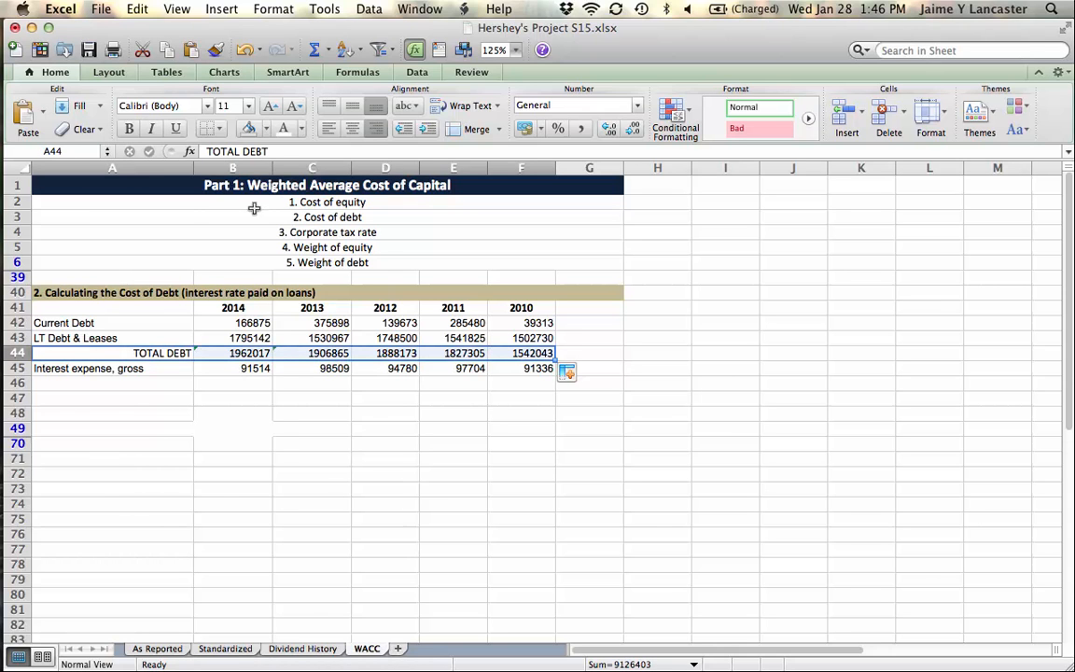
left_click(222, 128)
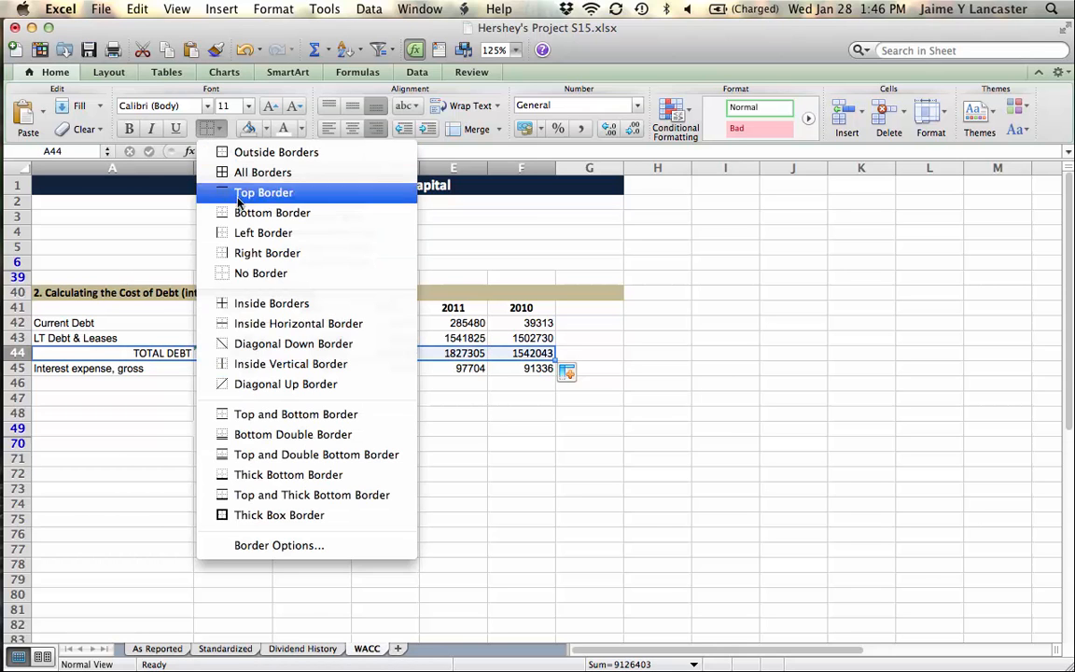
mouse_move(316, 454)
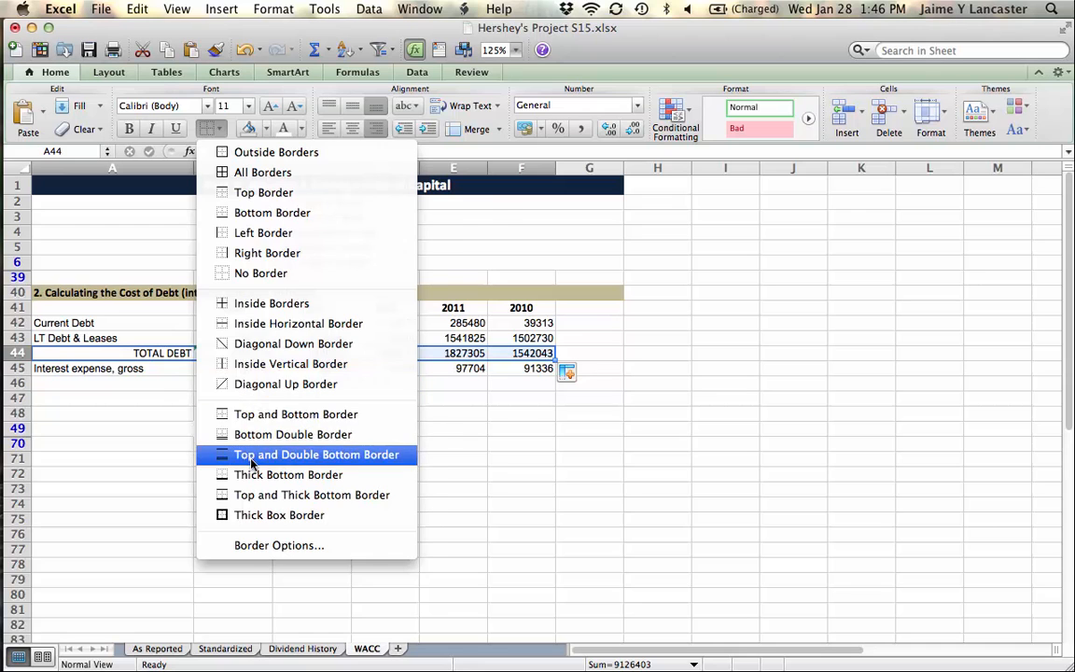
left_click(159, 457)
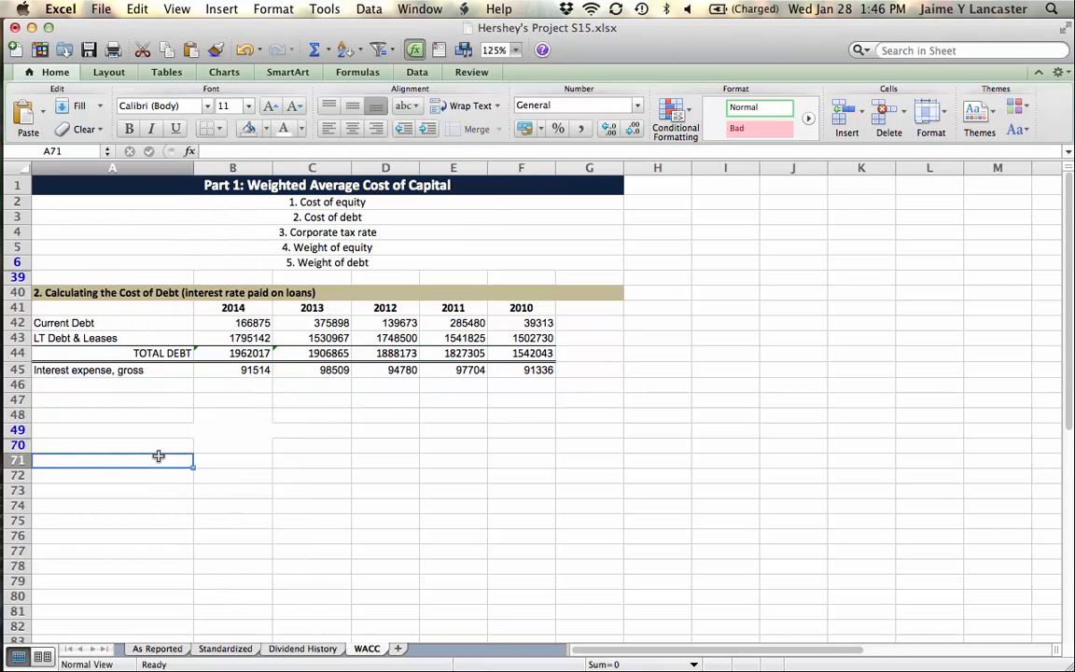
Relabel the year headings to run 2013 through 2009.
left_click(232, 307)
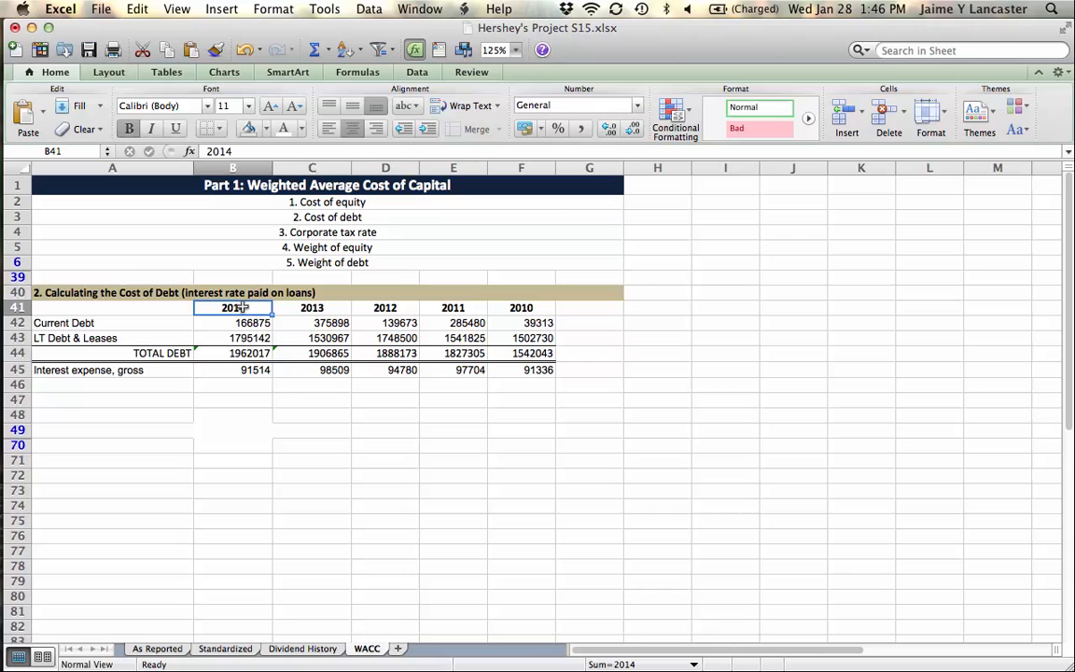
type("30")
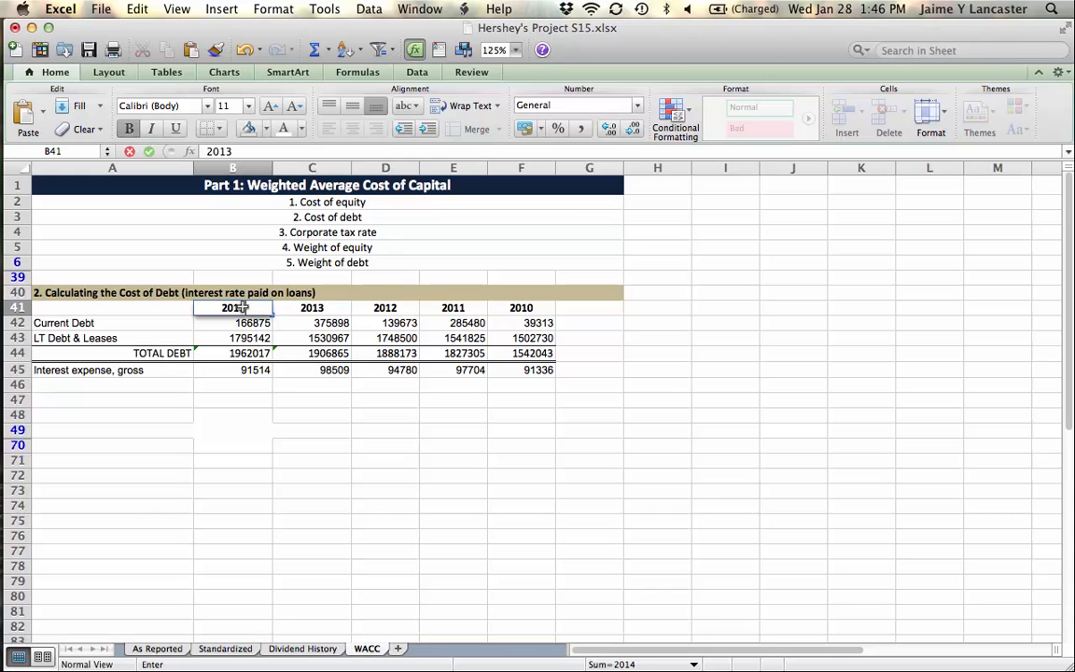
key("Return")
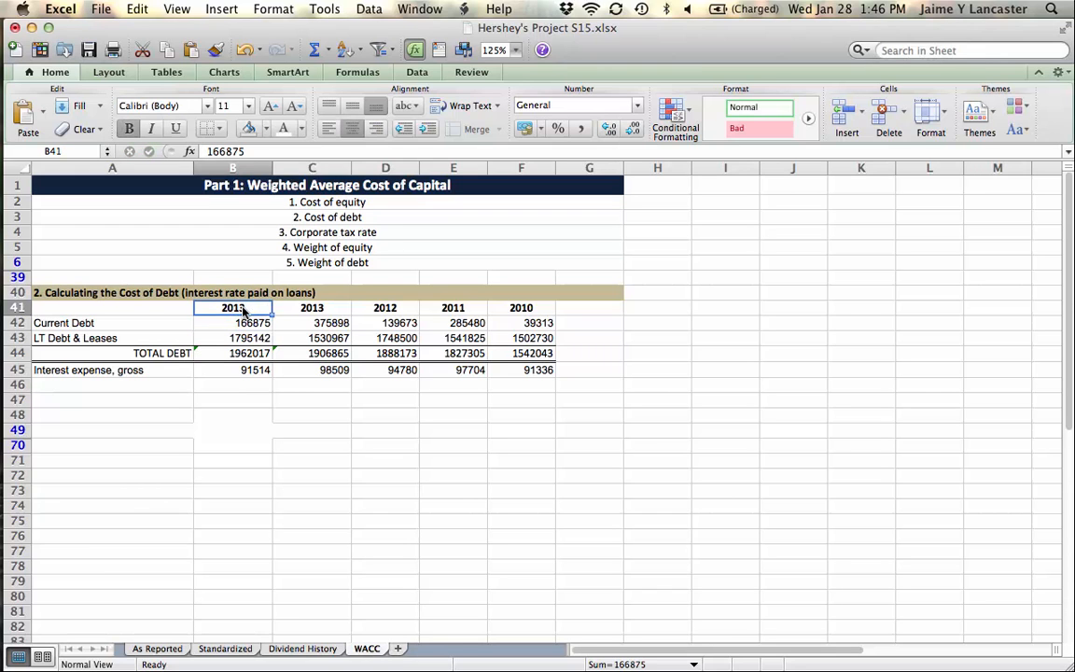
type("20")
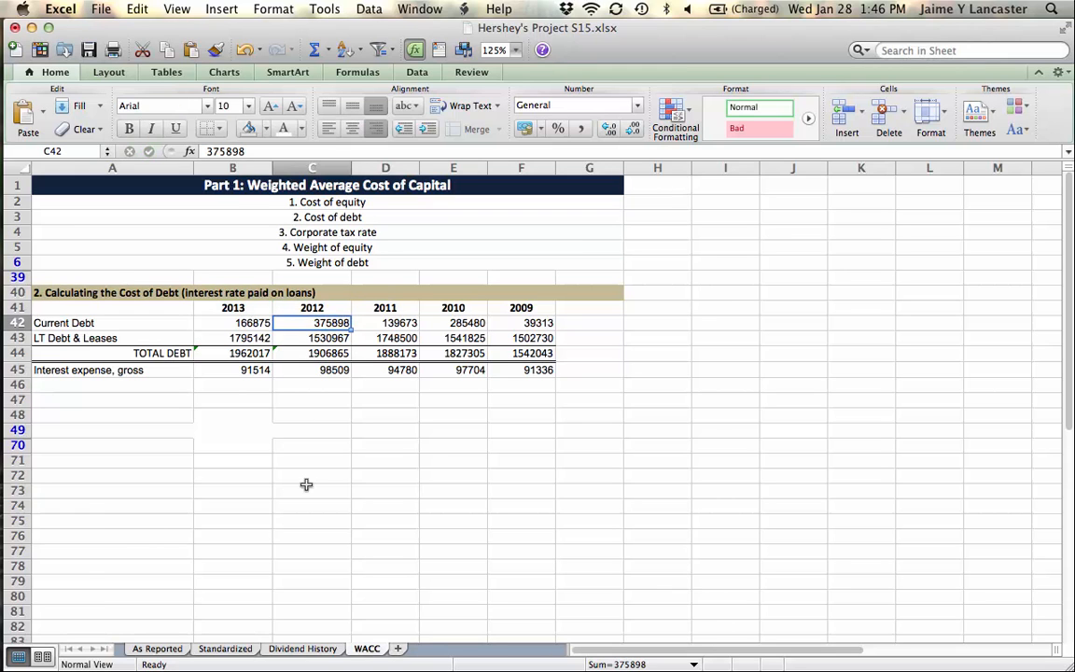
left_click(233, 307)
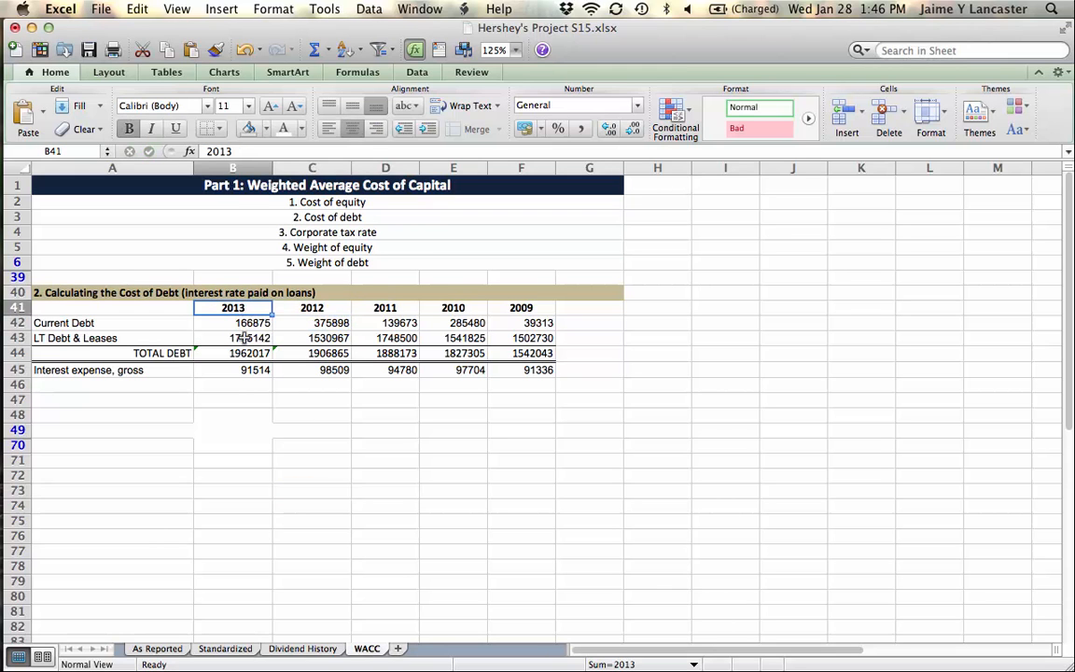
Verify the total debt and interest expense cells under the new year headings.
left_click(233, 352)
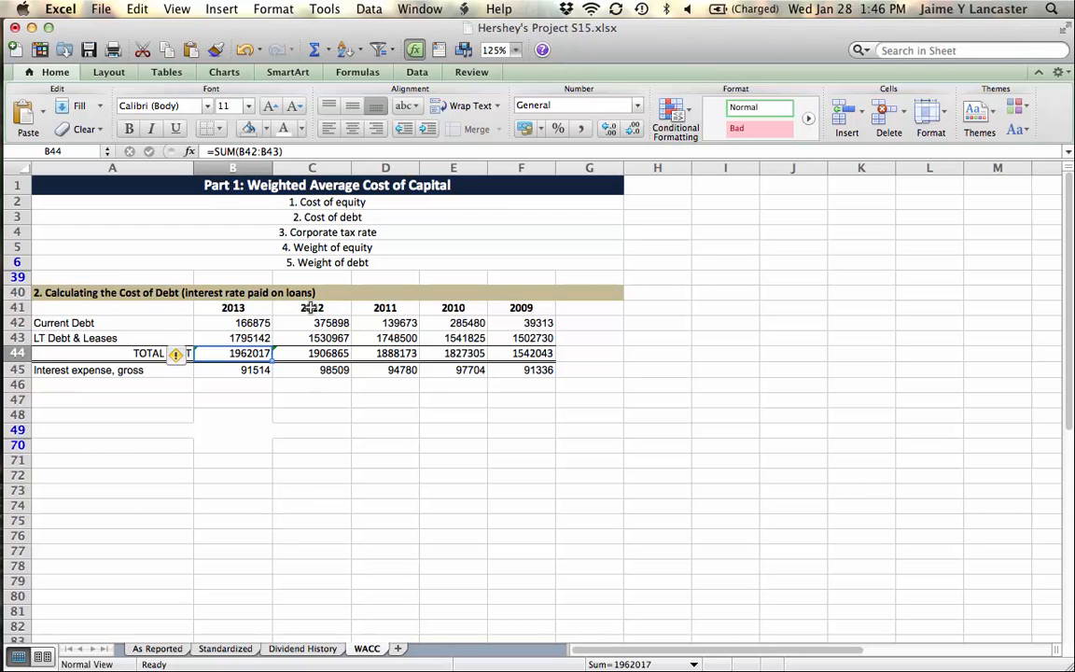
left_click(311, 307)
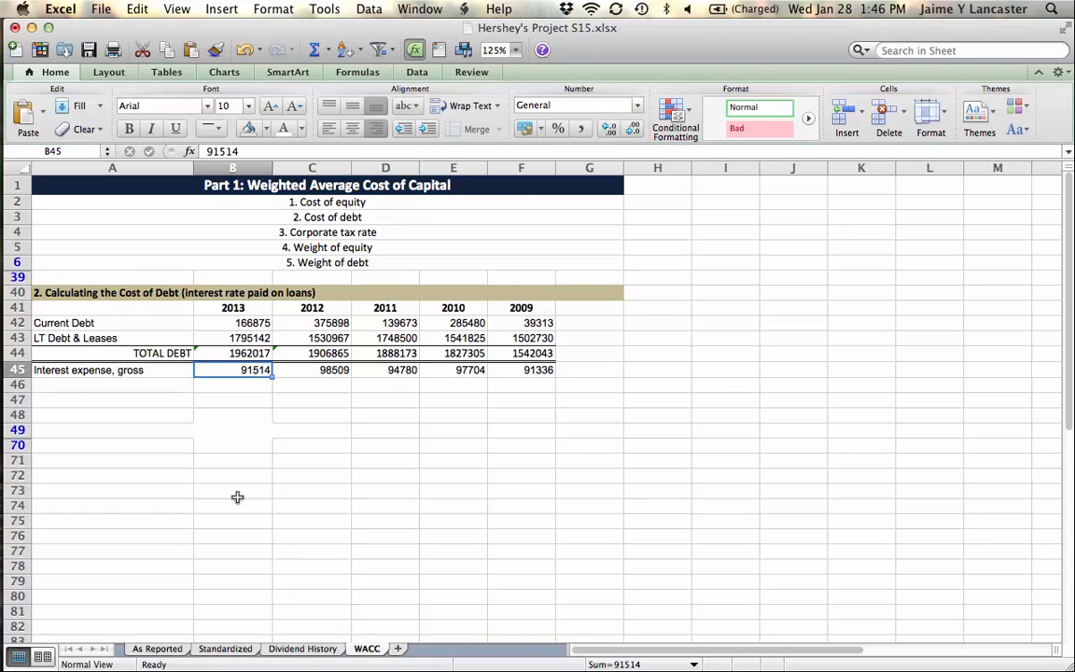
mouse_move(334, 356)
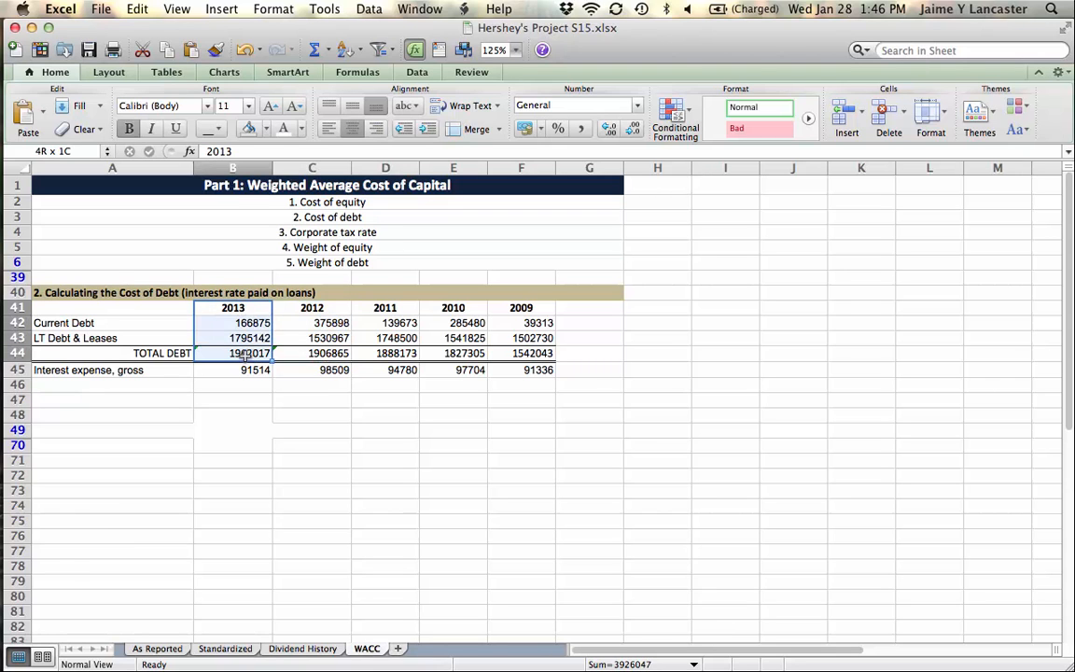
left_click(312, 353)
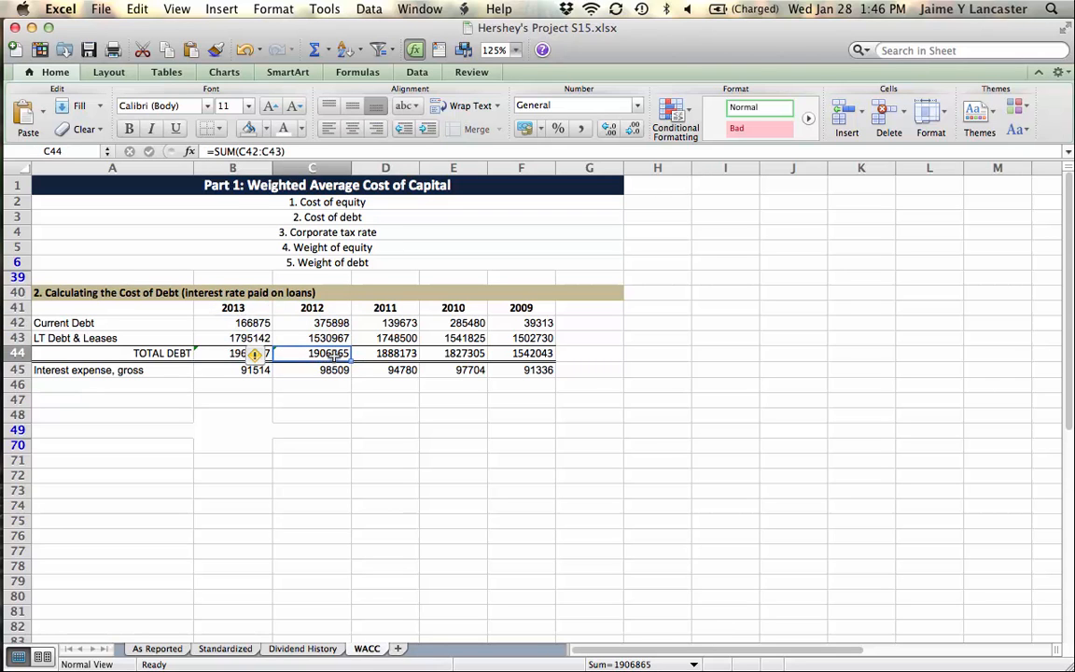
left_click(233, 445)
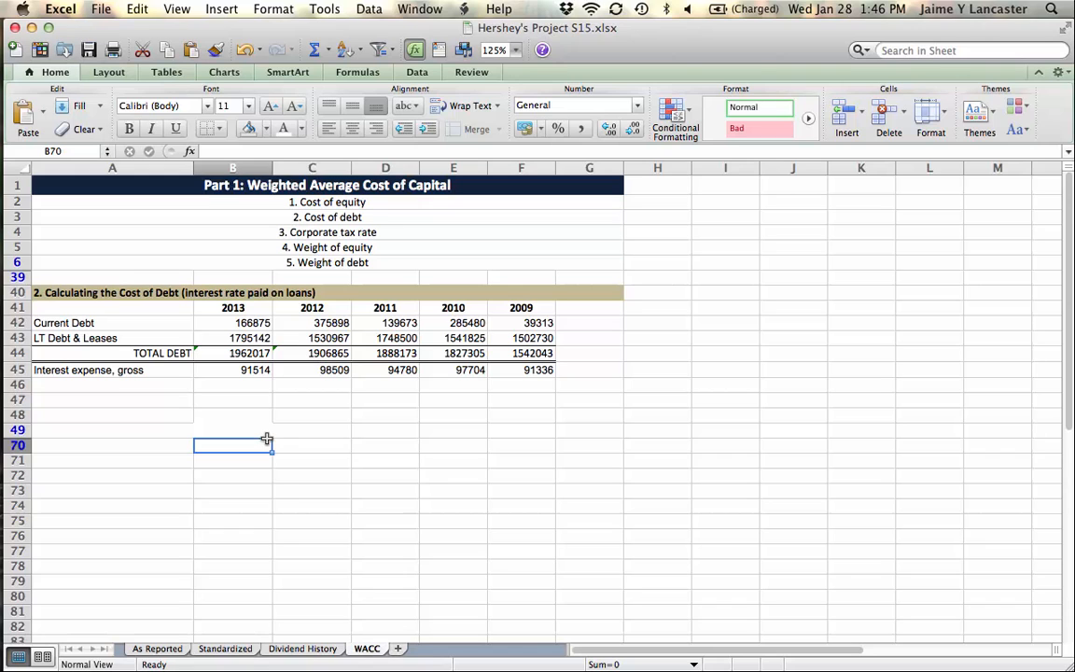
left_click(232, 370)
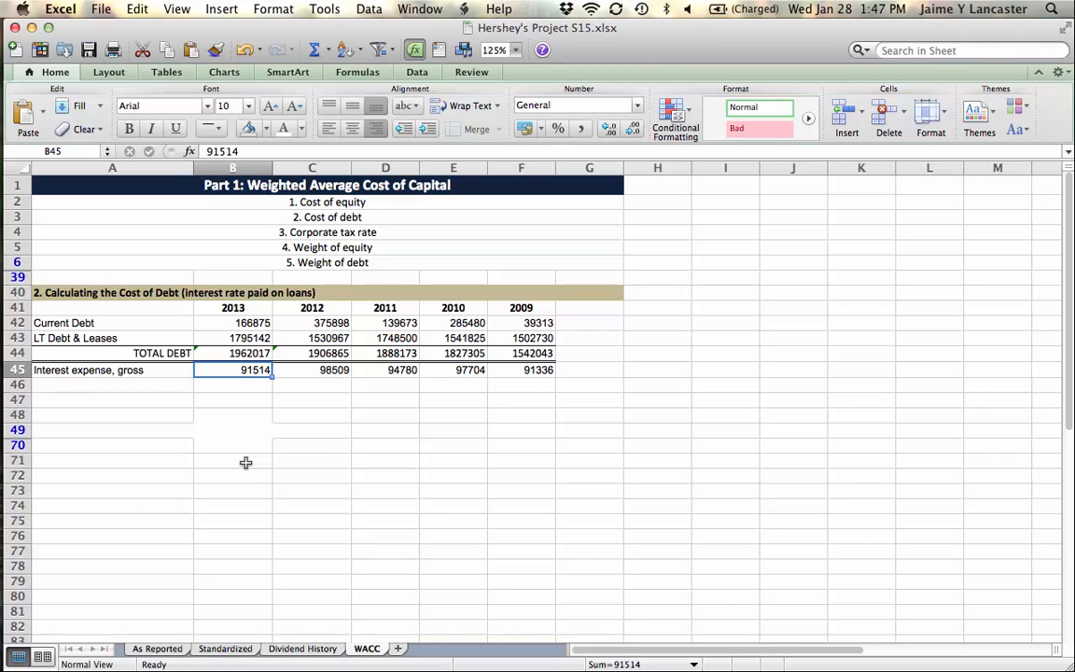
mouse_move(173, 386)
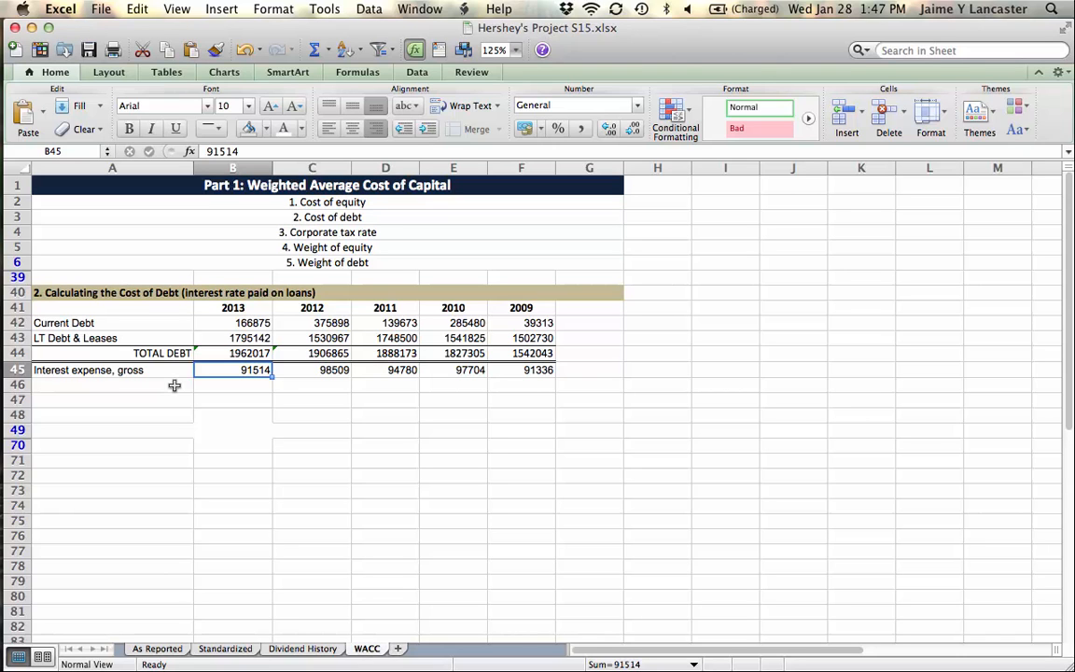
Label row 46 Interest rate (rd) and enter =B45/AVERAGE(B44:C44) for 2013.
type("Interest rate 9")
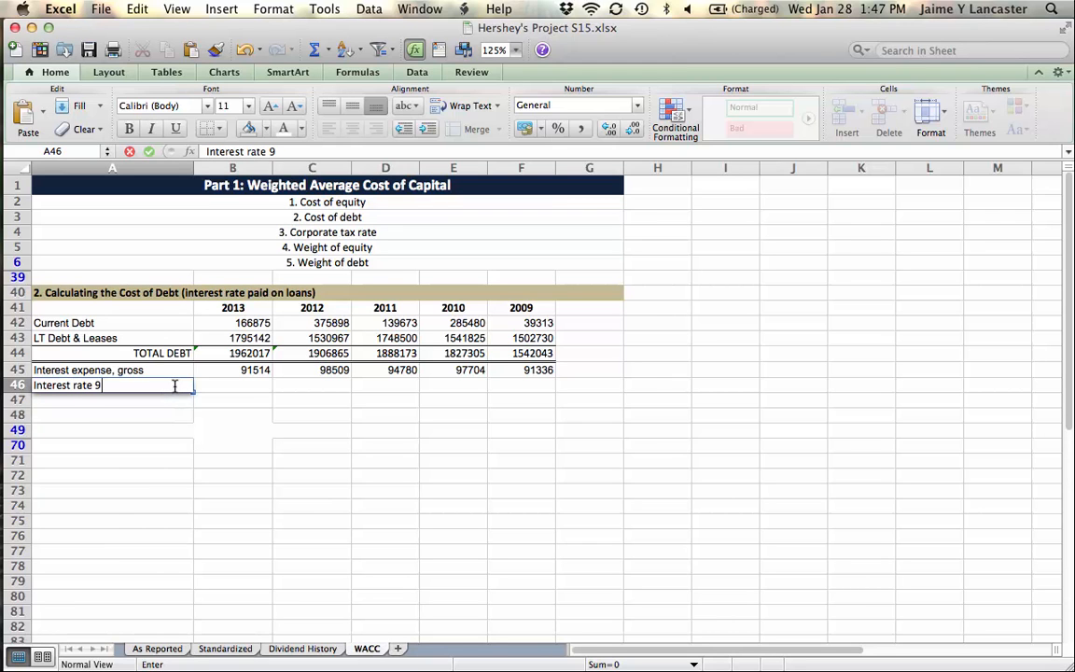
type("(rd")
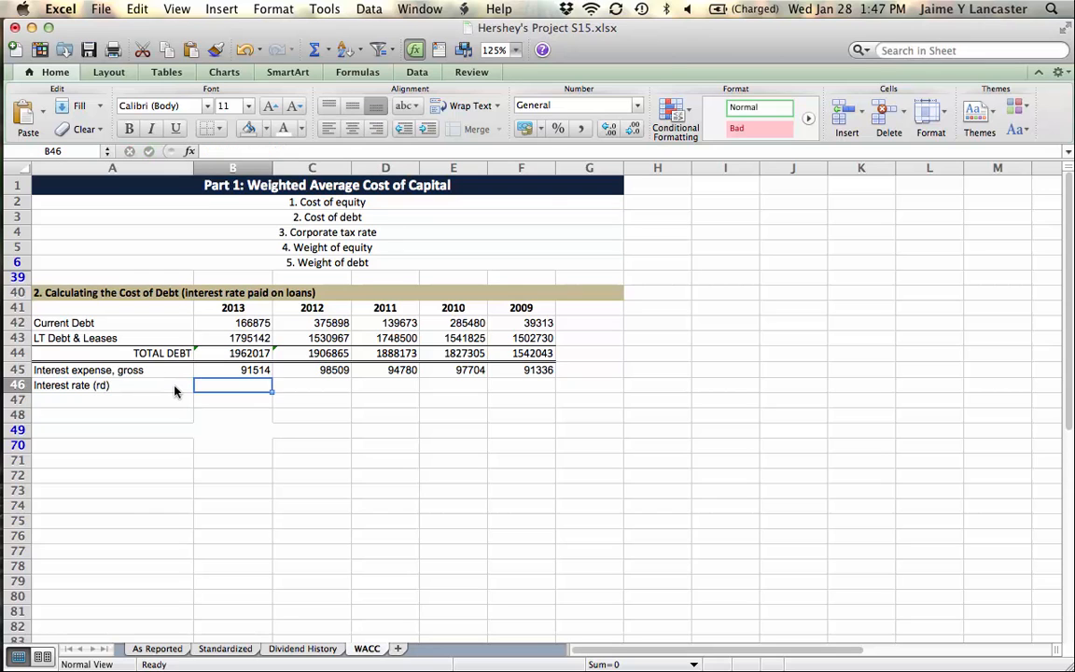
type("=")
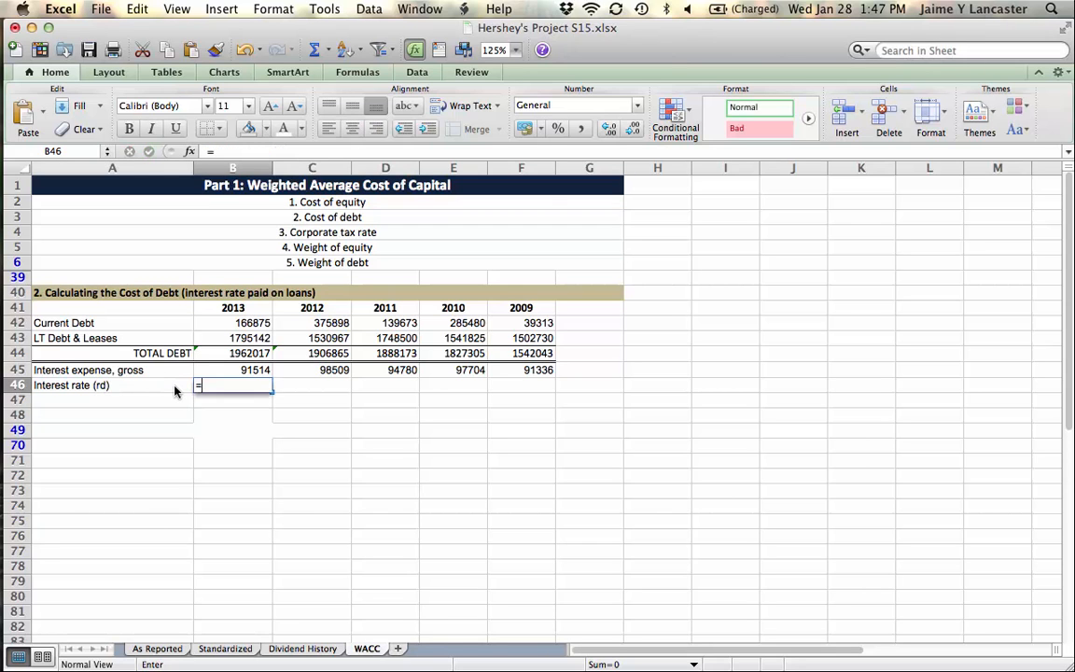
left_click(232, 370)
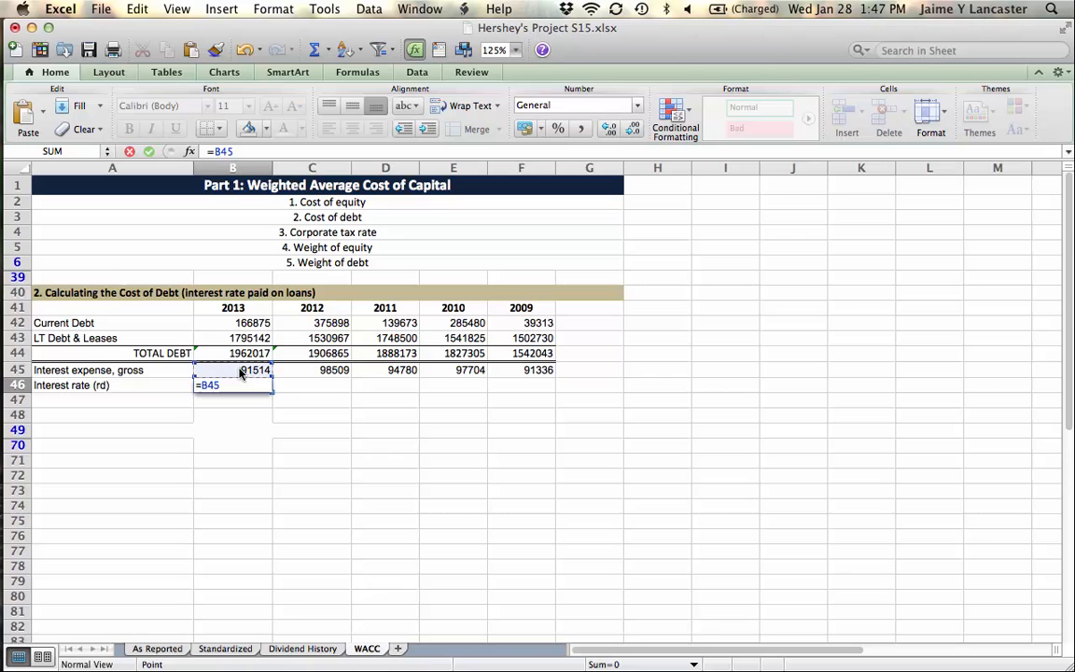
type("/ave")
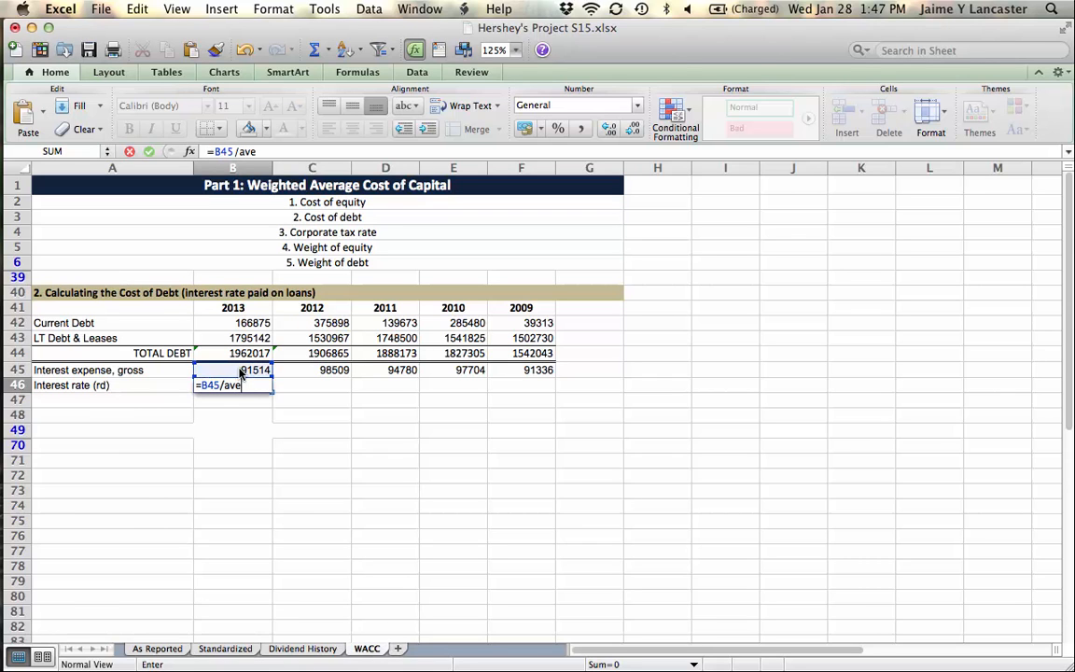
type("rage(")
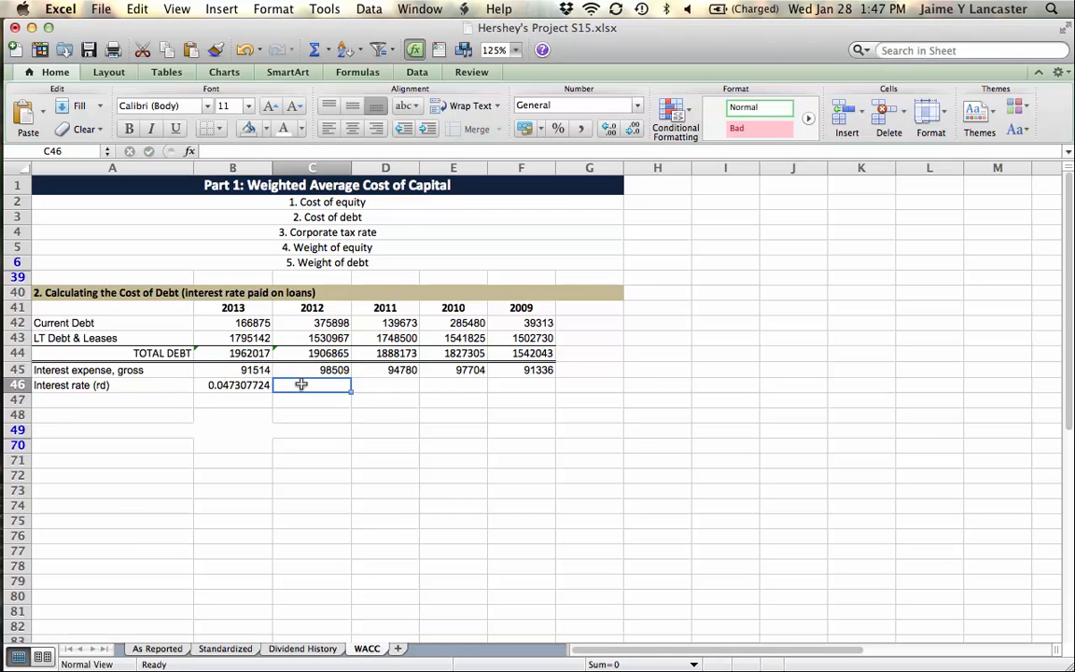
Enter the 2012 rate as =C45/AVERAGE(C44:D44).
type("=average(")
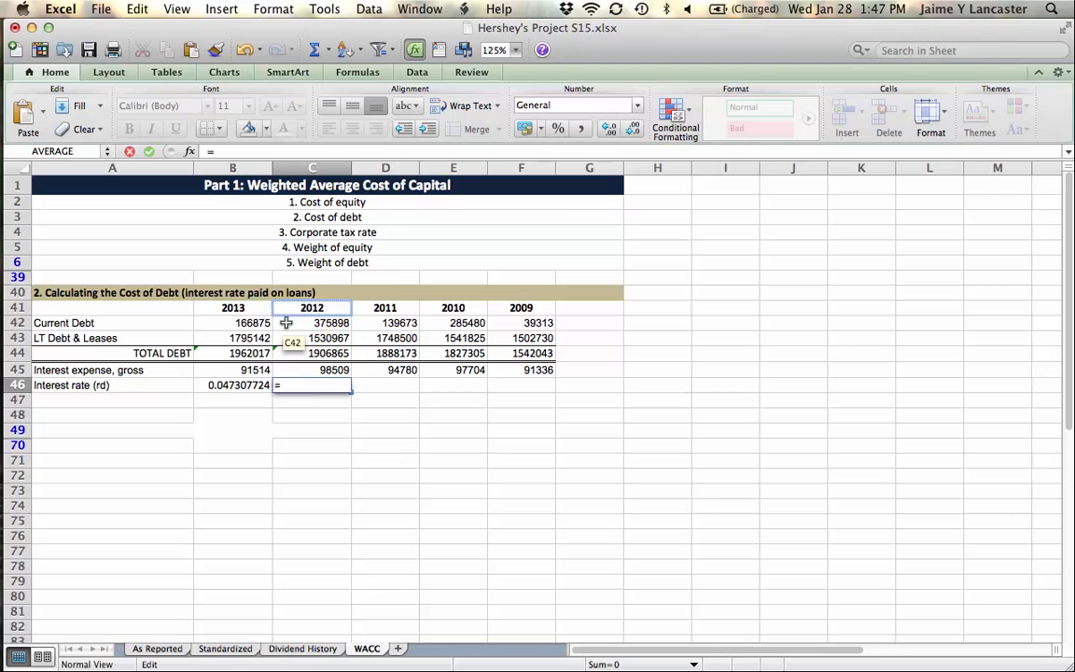
left_click(334, 370)
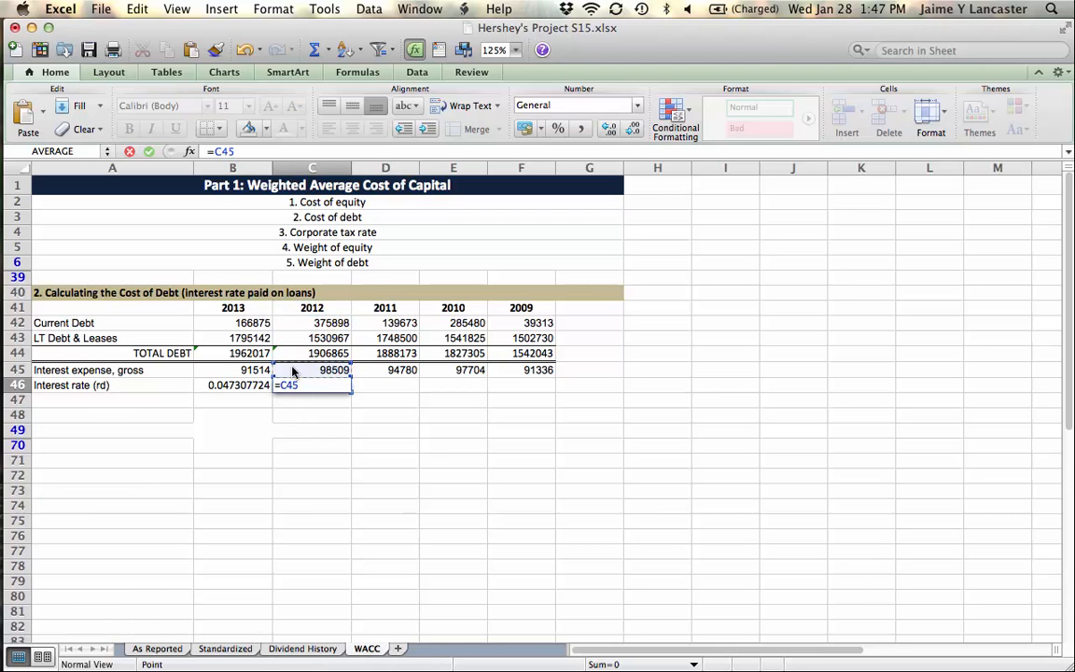
type("/average(")
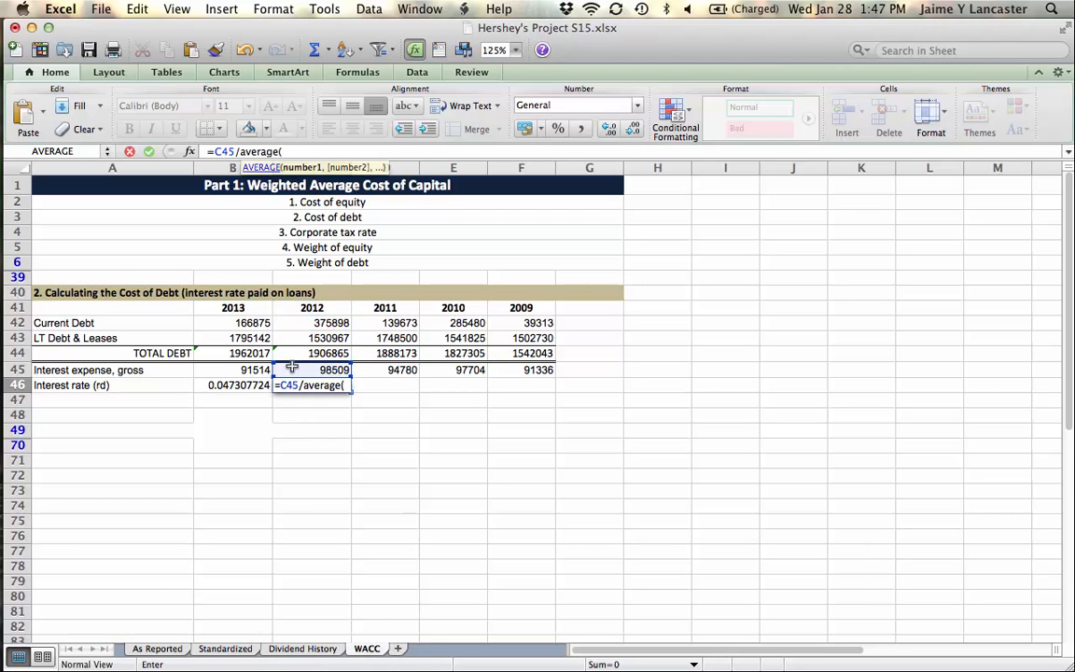
left_click(328, 353)
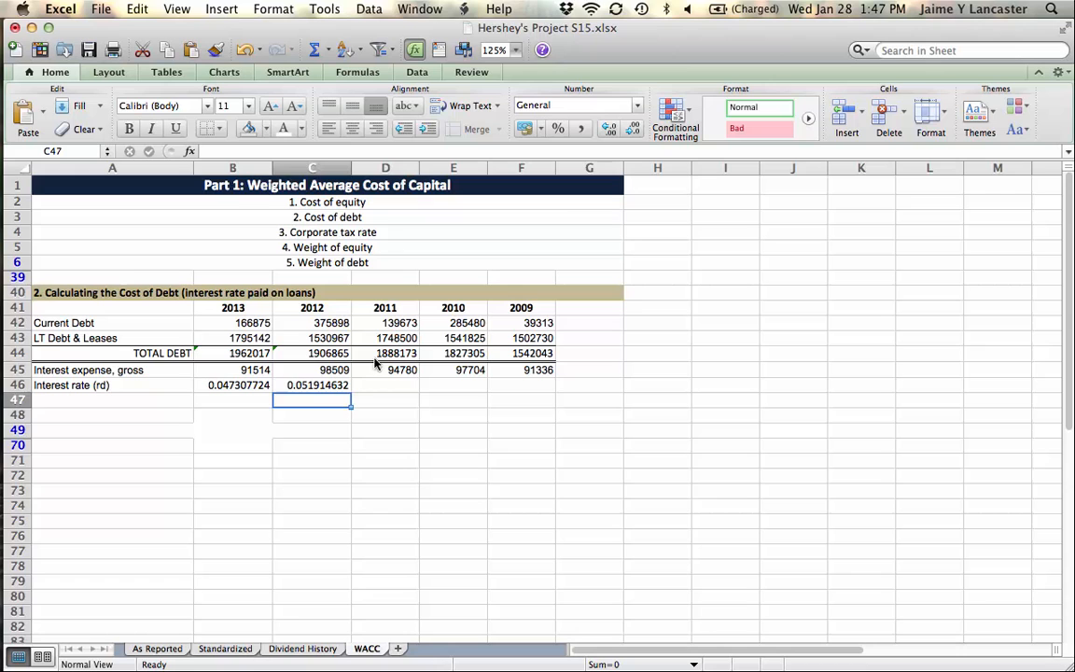
Fill the rate formula across the years and clear the 2009 rate that averages a missing year.
left_click(312, 384)
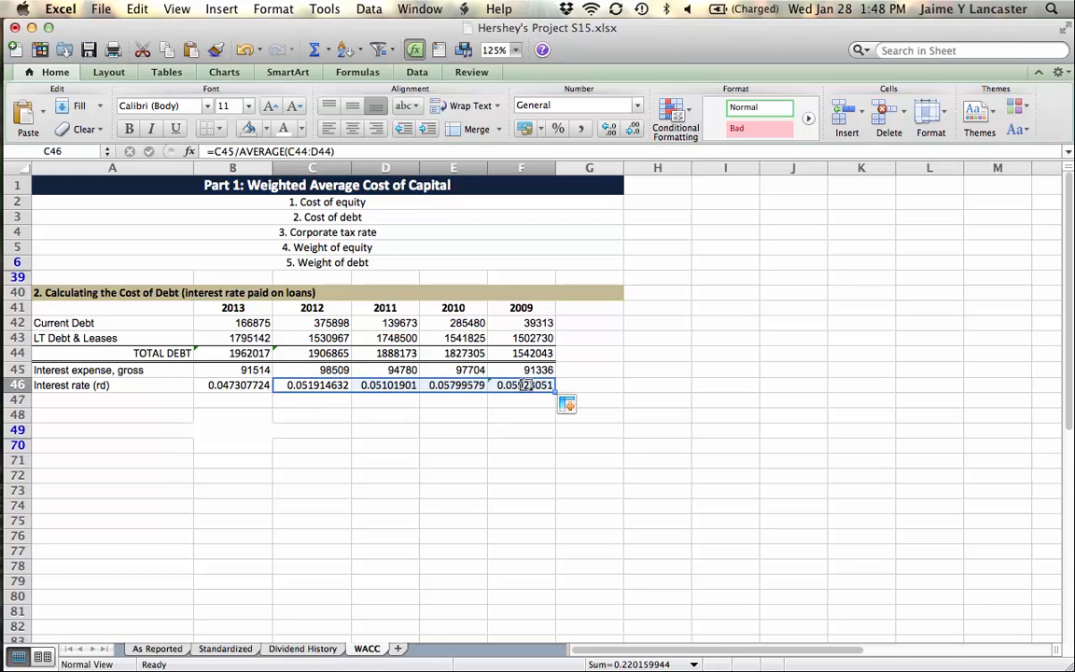
left_click(521, 384)
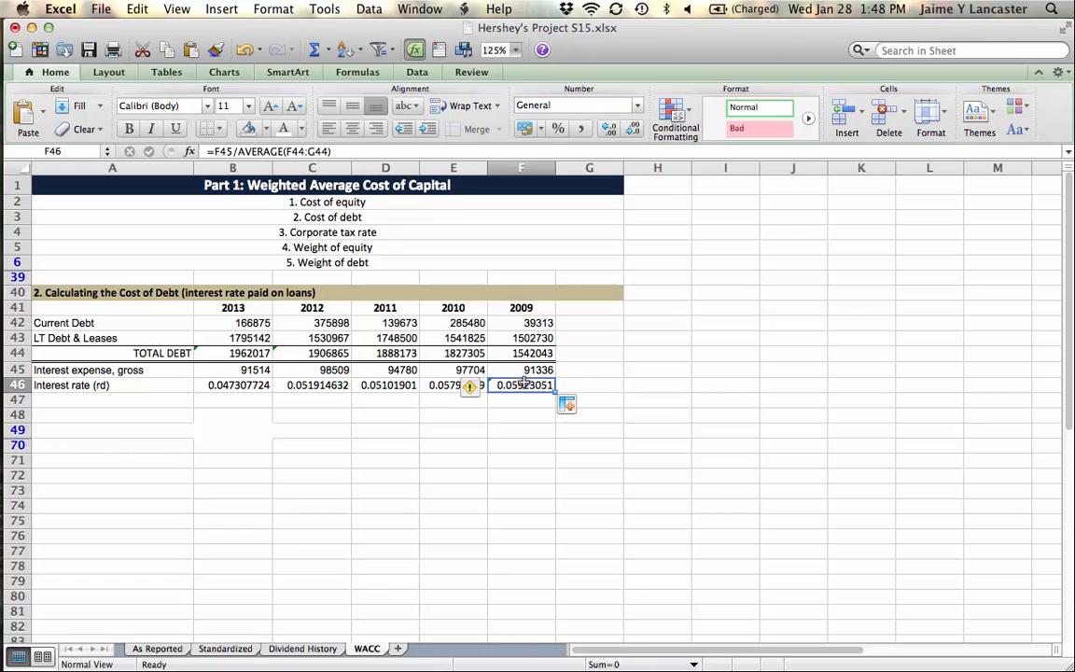
double_click(522, 384)
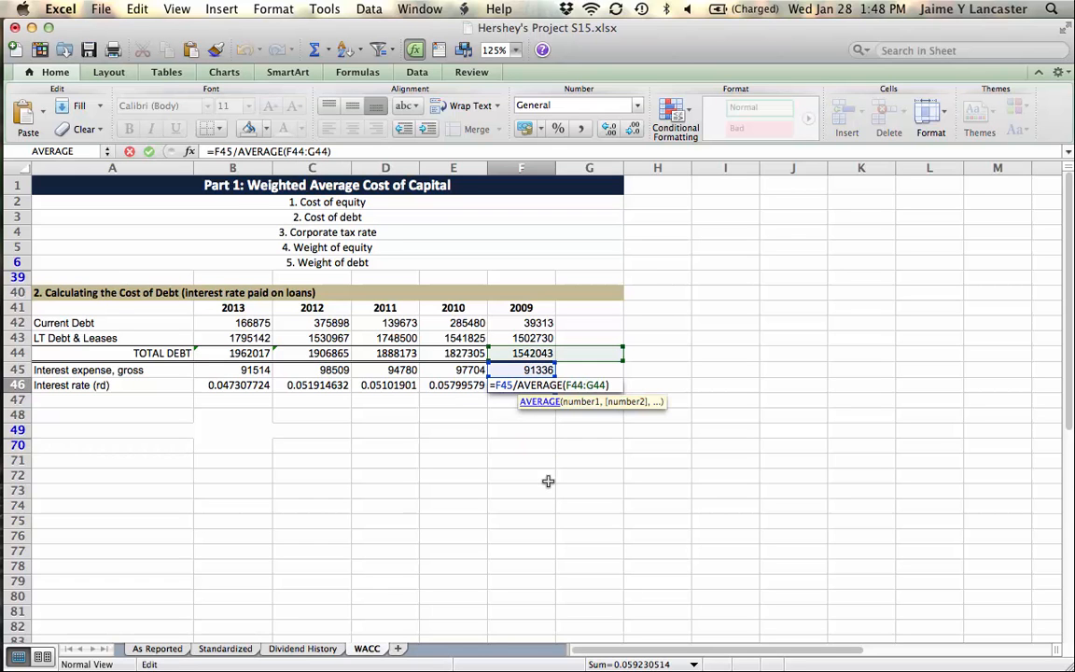
key("Return")
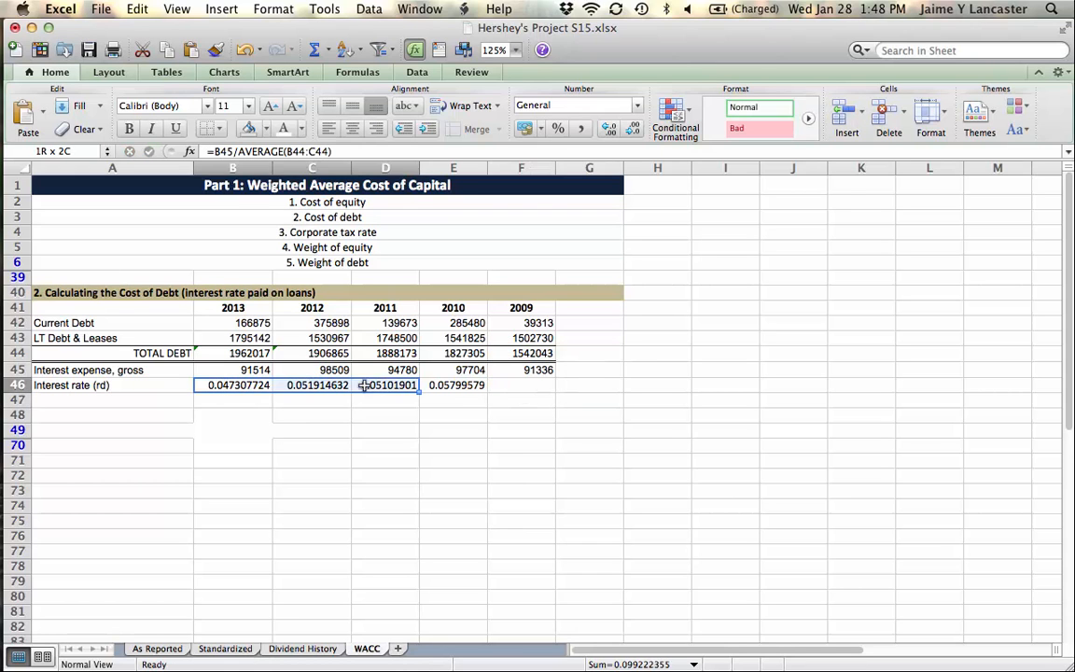
Format the 2013–2010 rates as two-decimal percentages (4.73%, 5.19%, 5.10%, 5.80%).
left_click(557, 128)
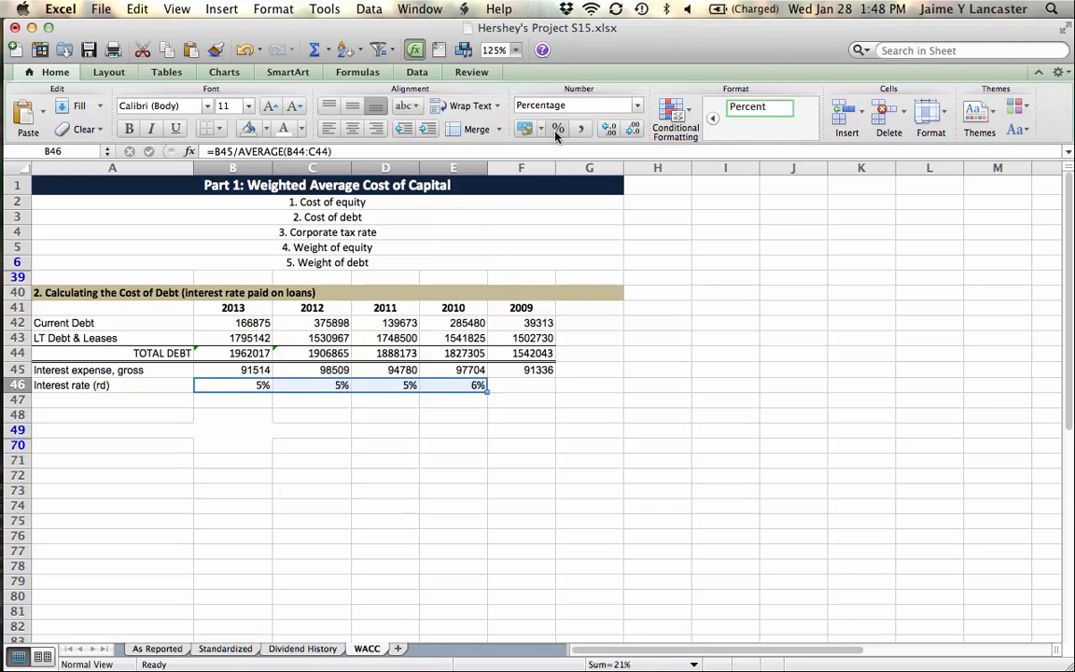
left_click(609, 127)
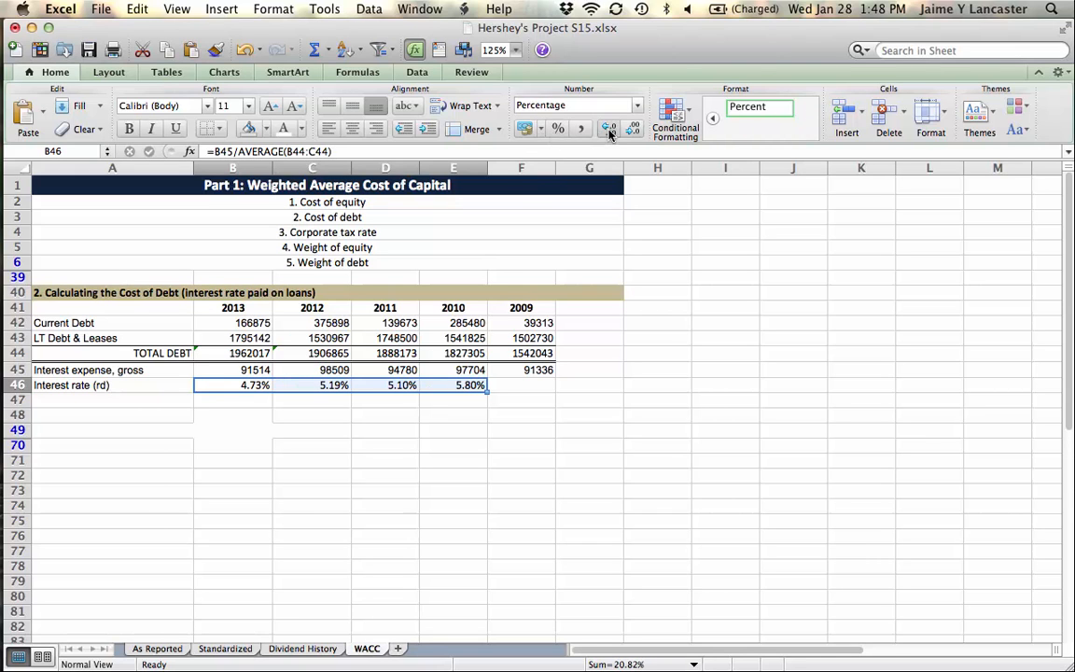
left_click(112, 399)
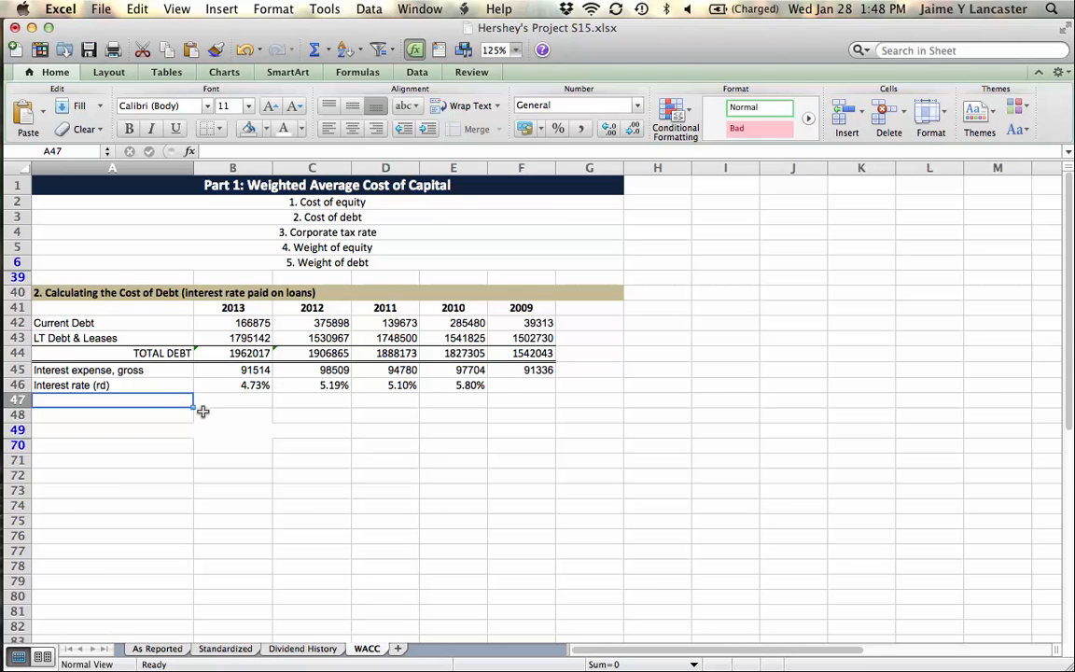
Add a right-aligned rd label in A47 with B47 linked to the 2013 rate of 4.73%.
type("rd")
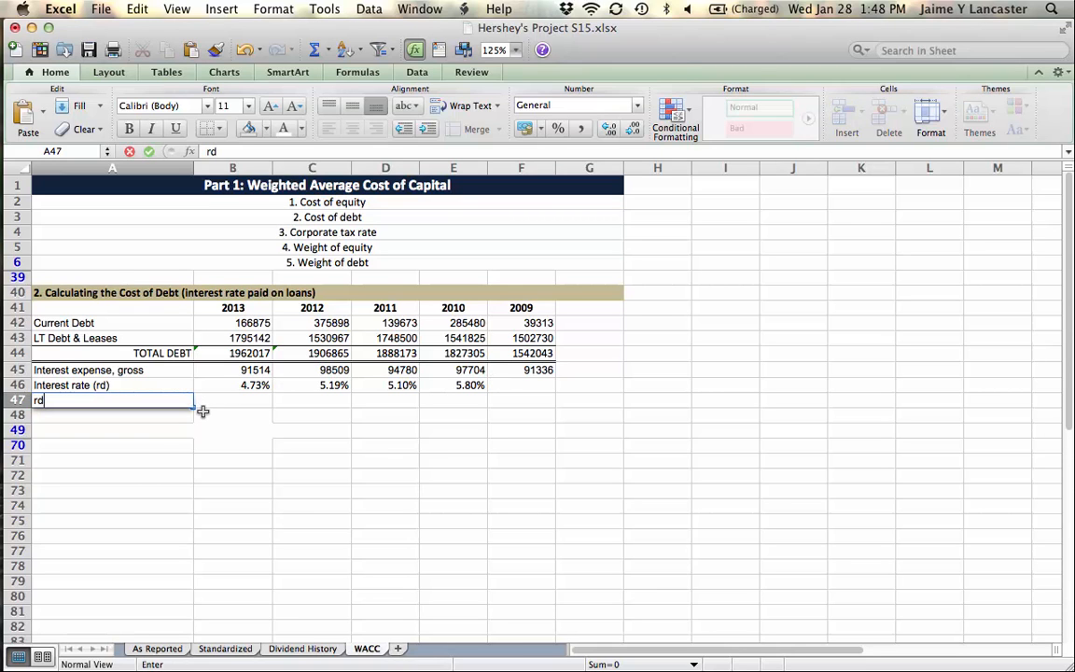
left_click(232, 384)
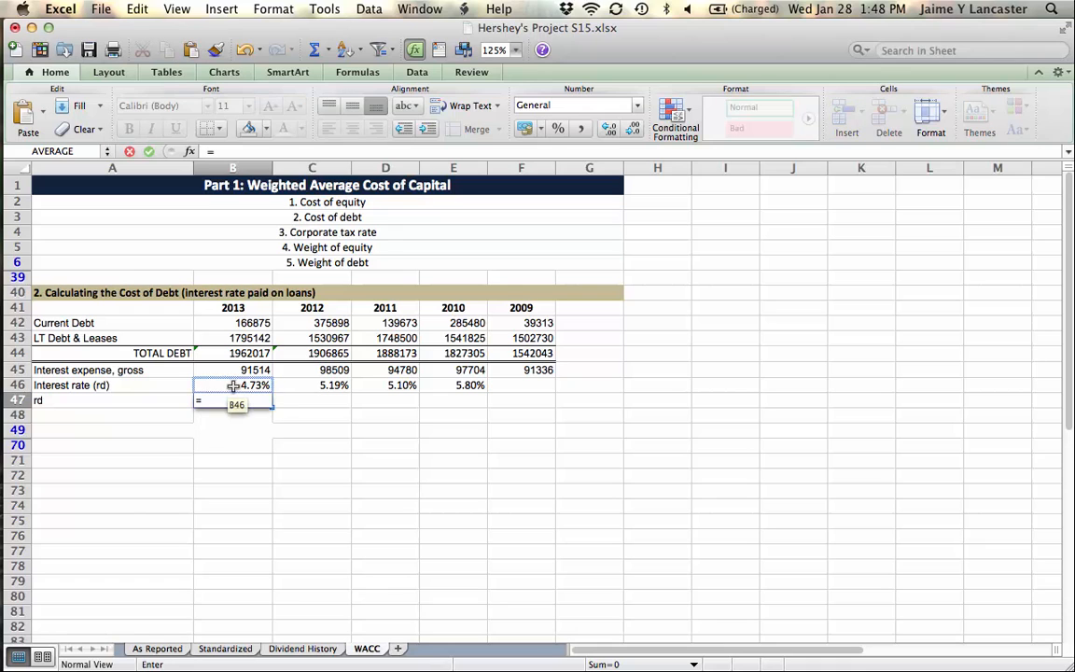
key("Return")
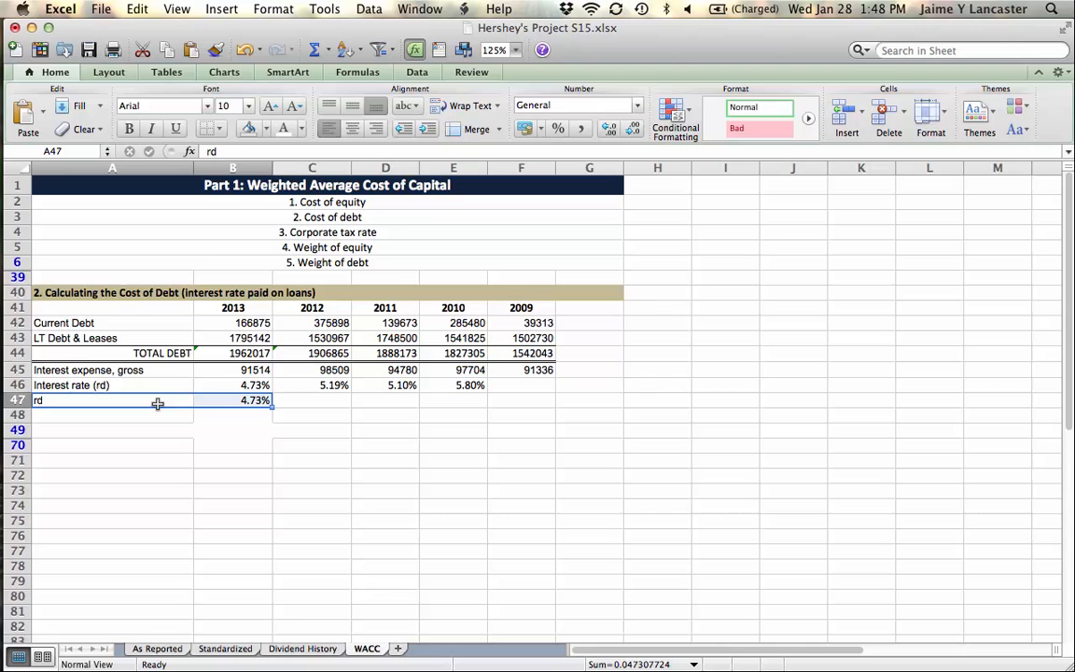
left_click(112, 400)
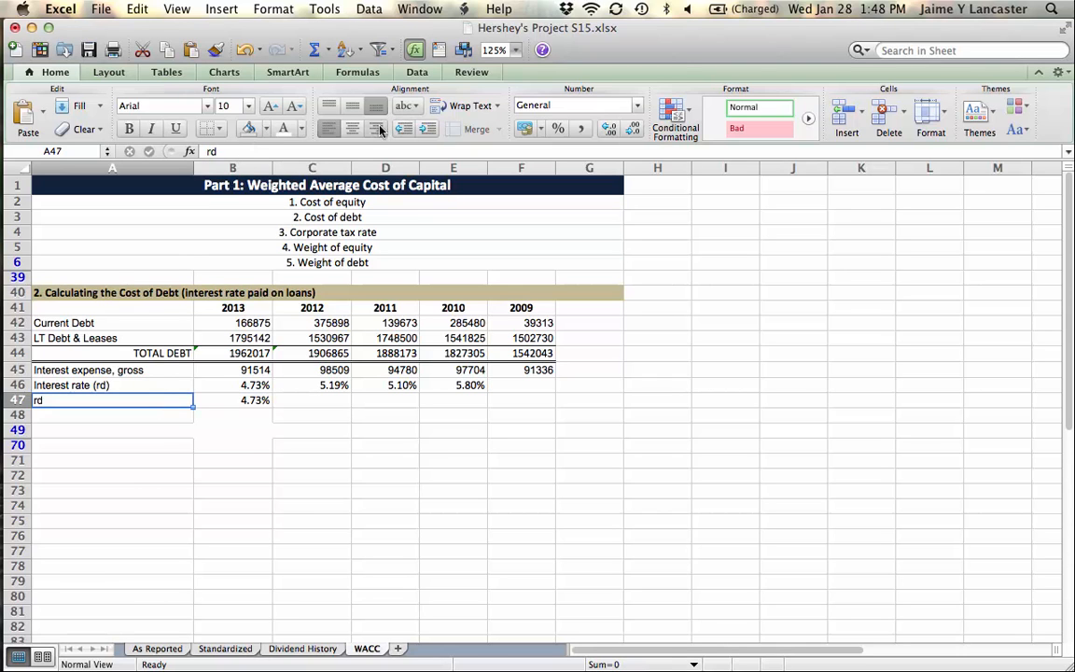
left_click(233, 400)
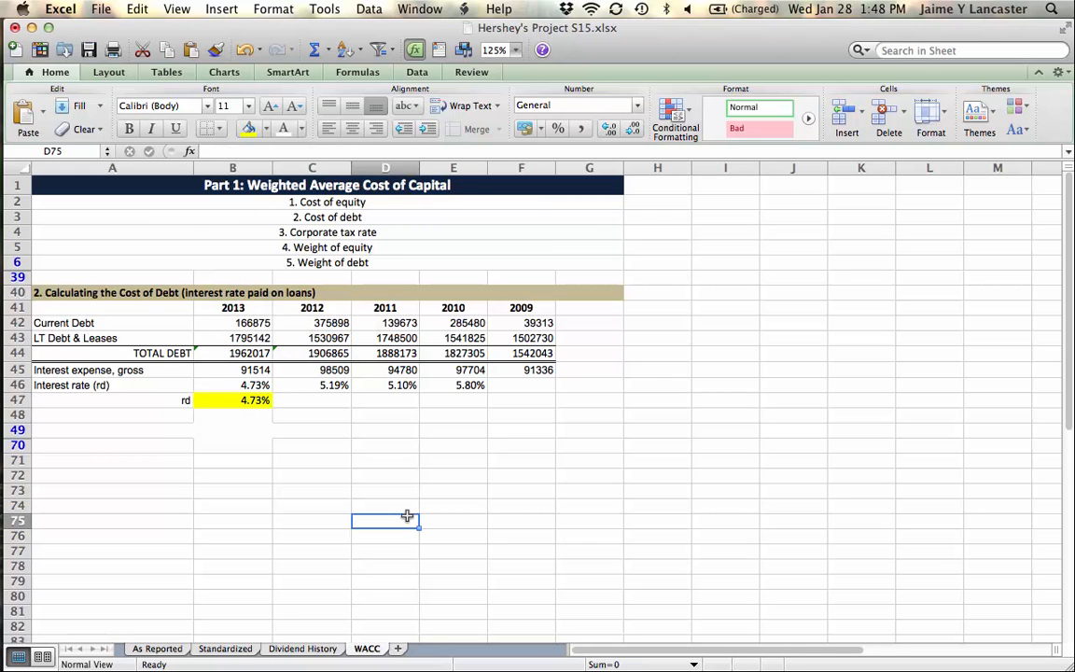
left_click(454, 385)
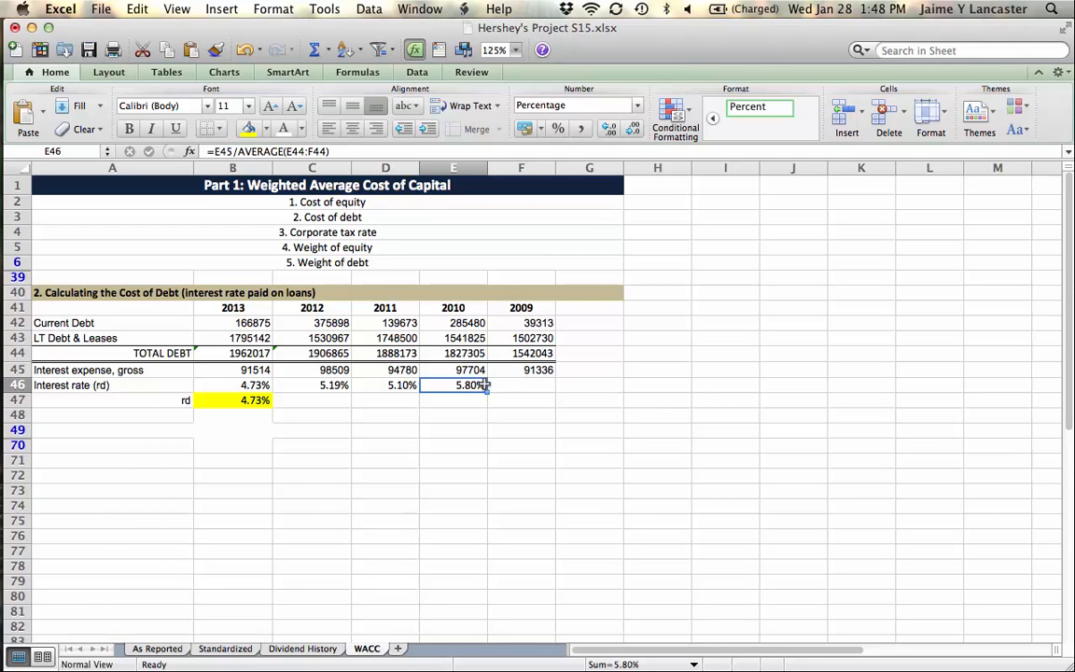
mouse_move(487, 467)
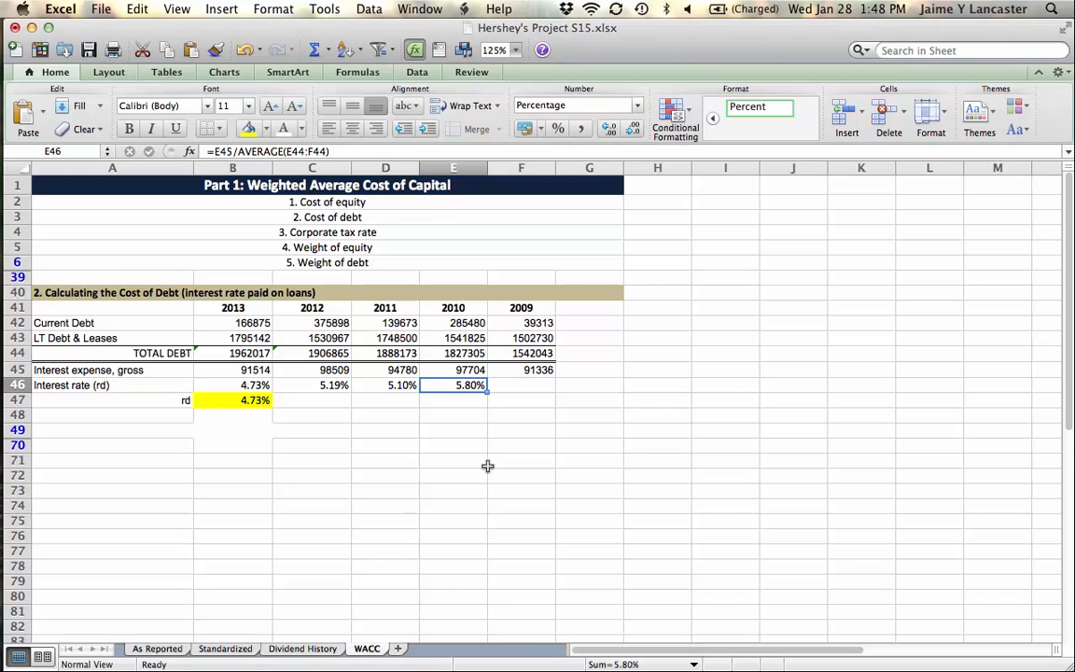